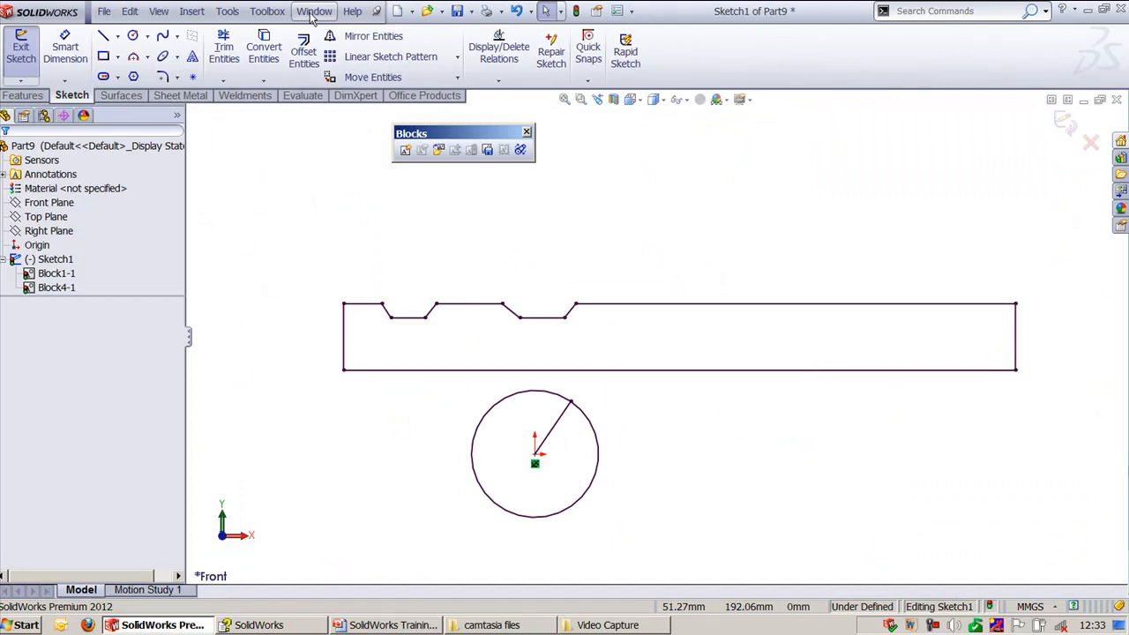
# Step: Switch to Part4's Sketch2, close the Blocks toolbar, and pierce the spline endpoint to the slot
pyautogui.click(314, 10)
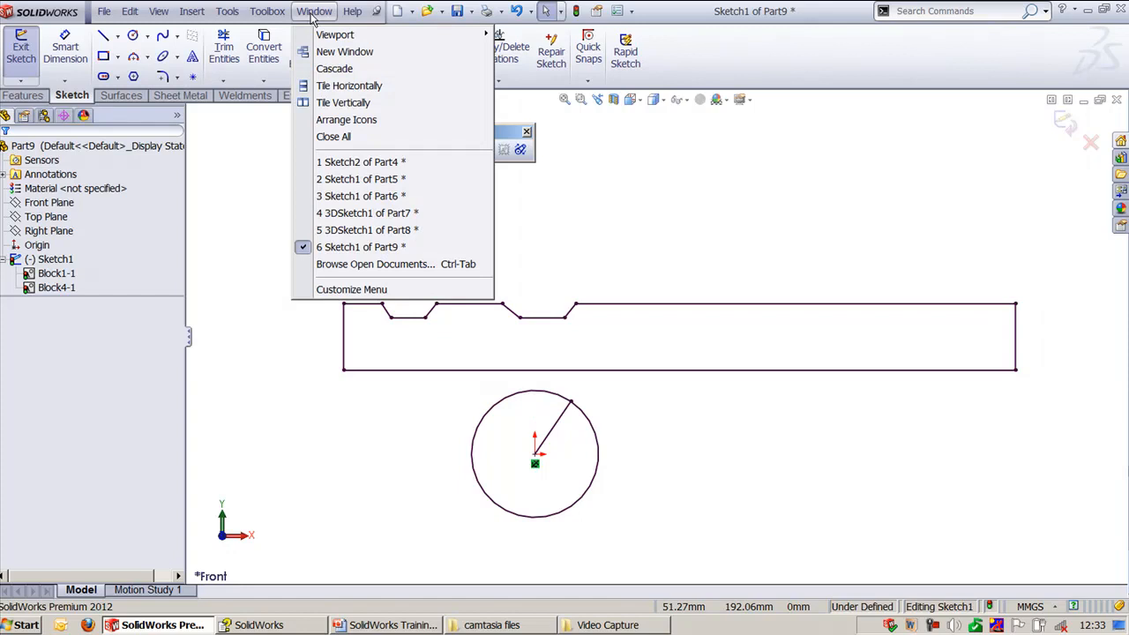
pyautogui.click(361, 162)
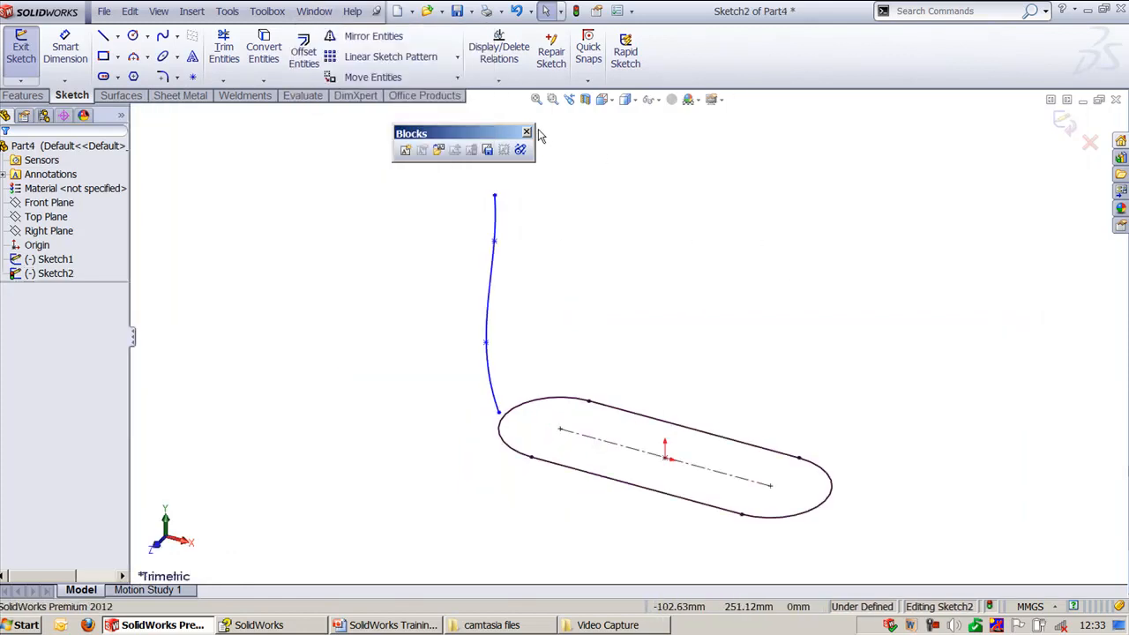
pyautogui.click(527, 134)
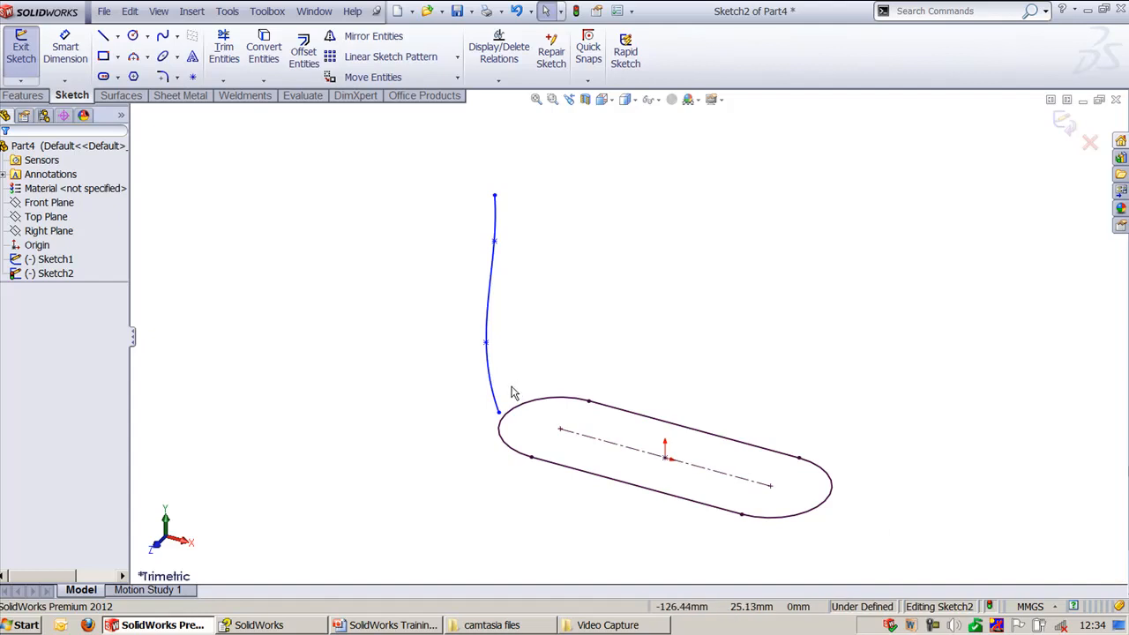
pyautogui.click(499, 410)
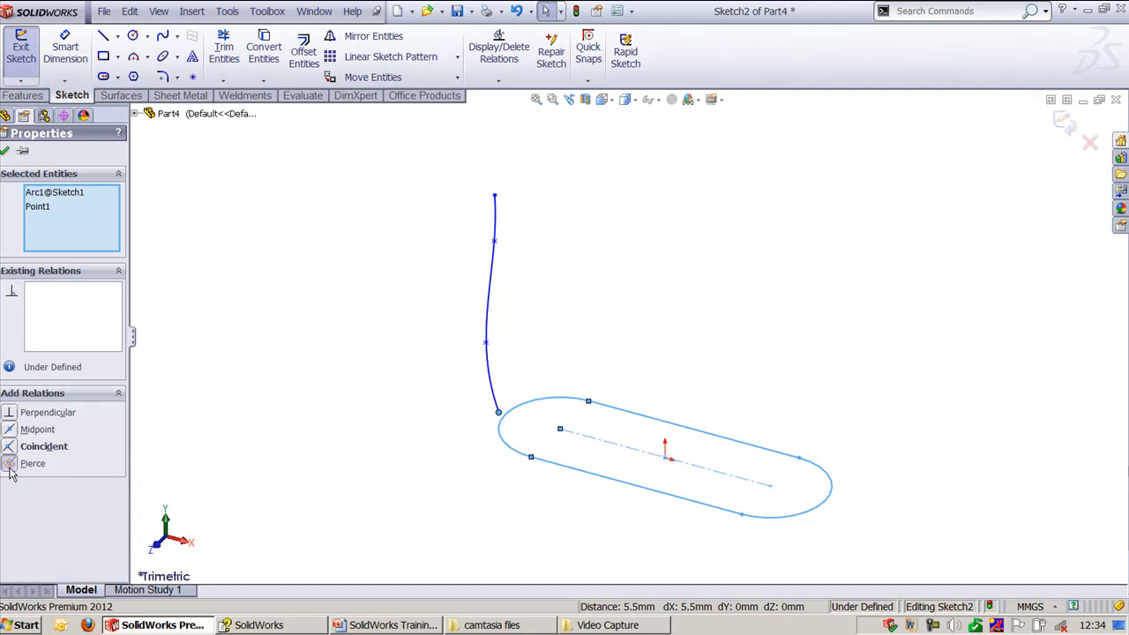
pyautogui.click(32, 463)
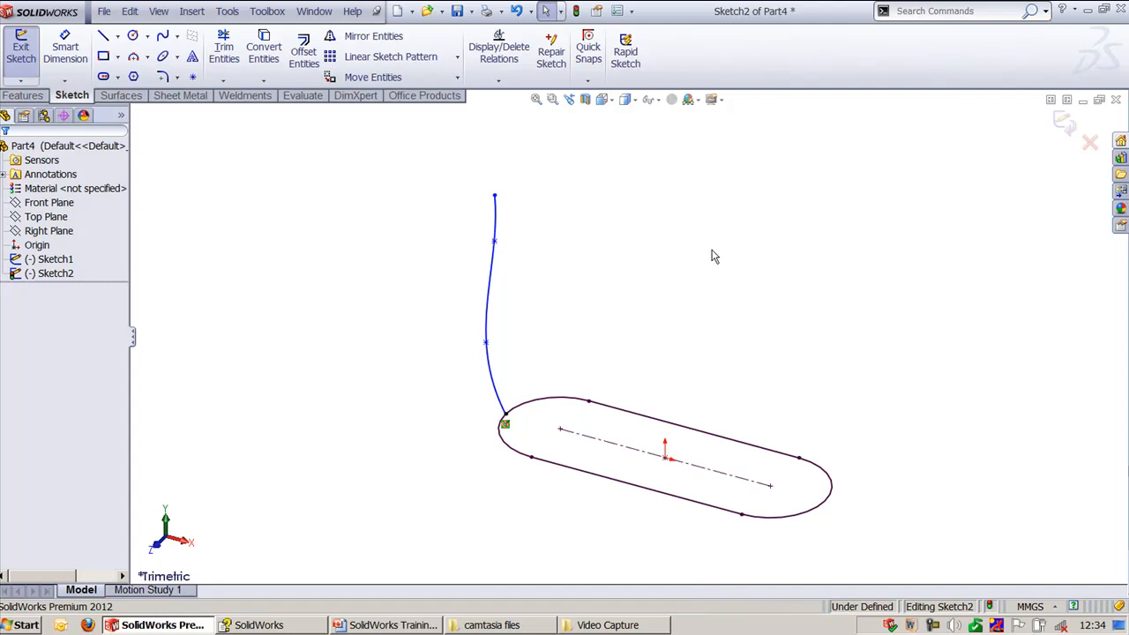
pyautogui.click(314, 11)
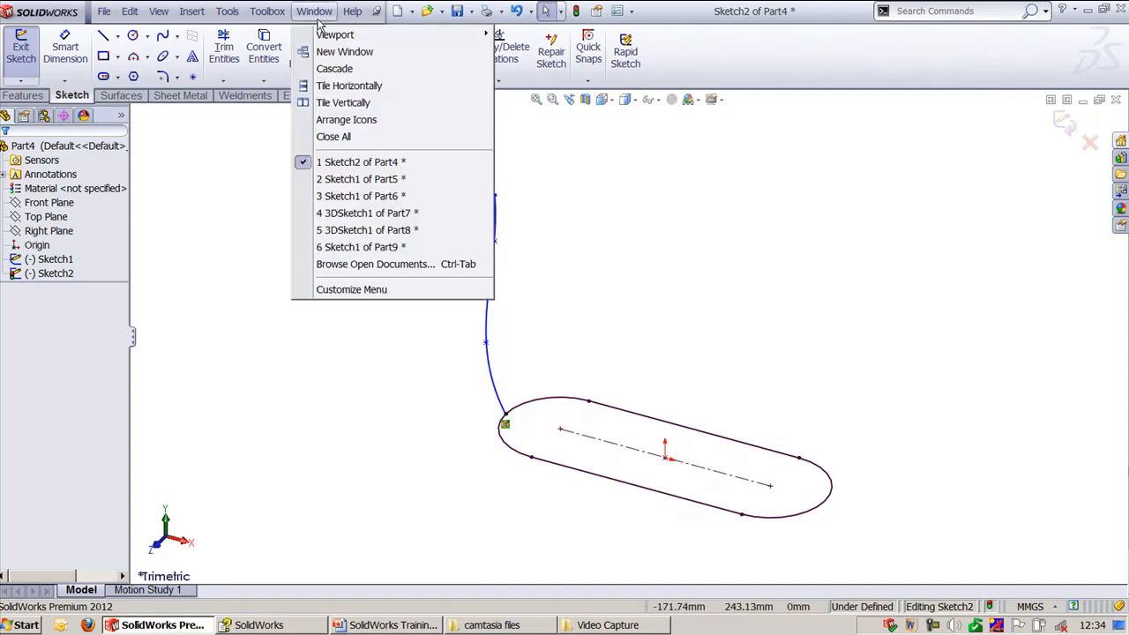
# Step: In Part5's Sketch1, drag the sloped line's endpoint onto the origin, then back off
pyautogui.click(362, 179)
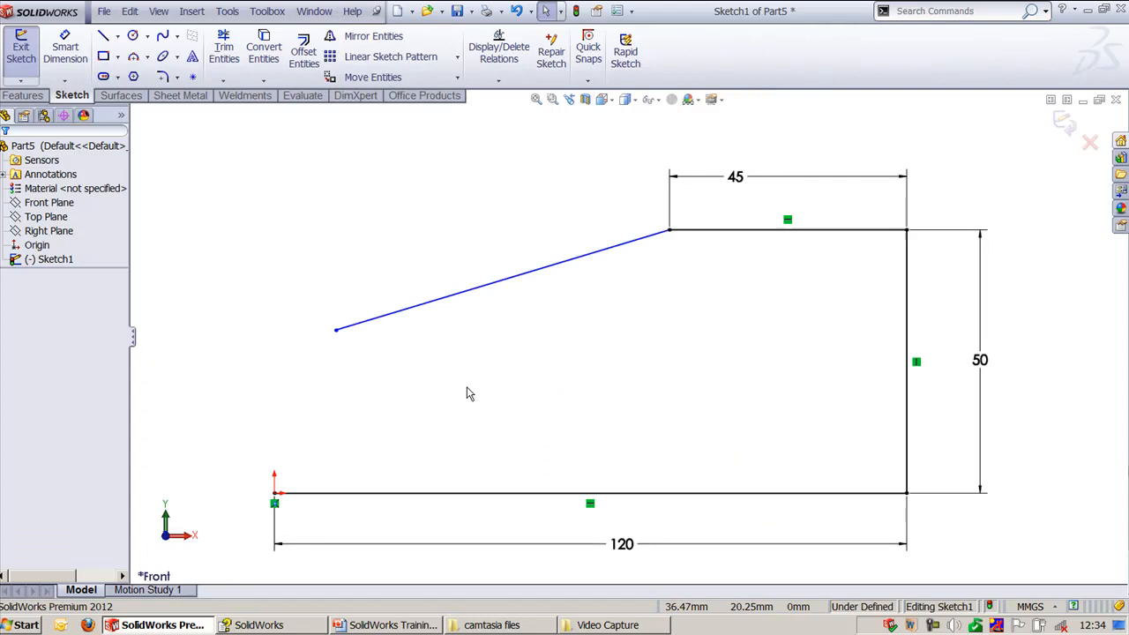
pyautogui.moveTo(468, 393)
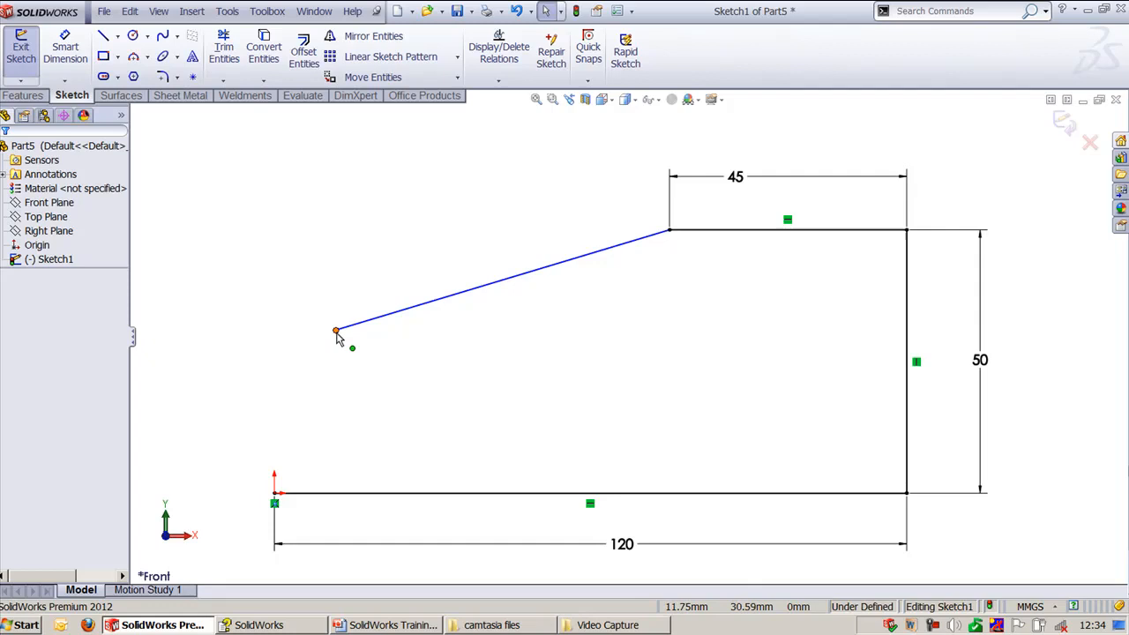
pyautogui.click(335, 330)
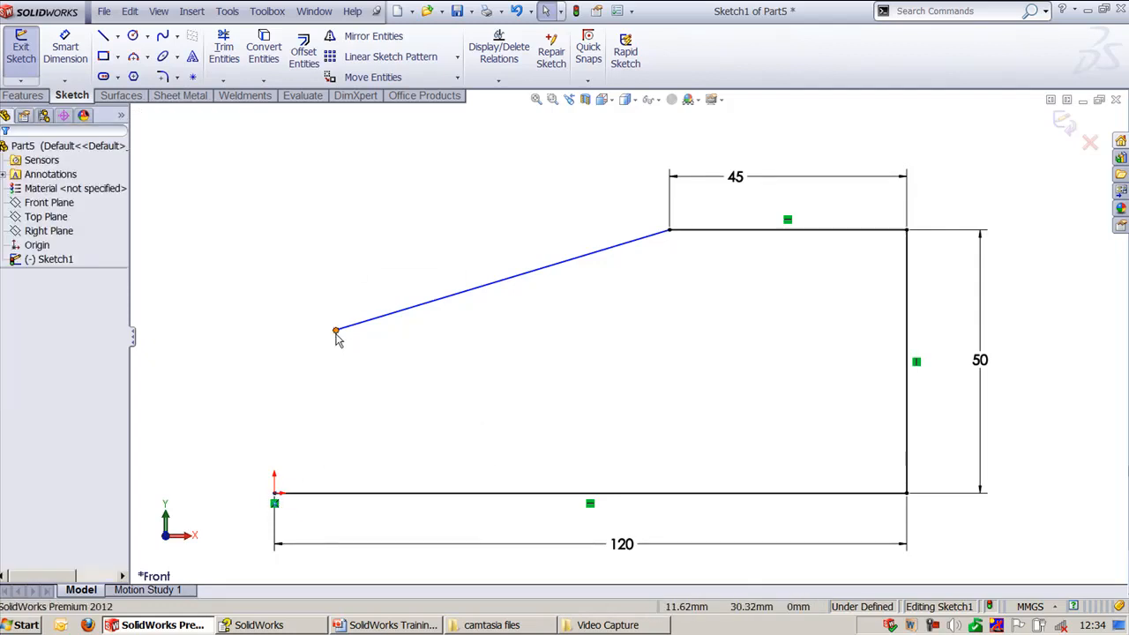
pyautogui.click(275, 493)
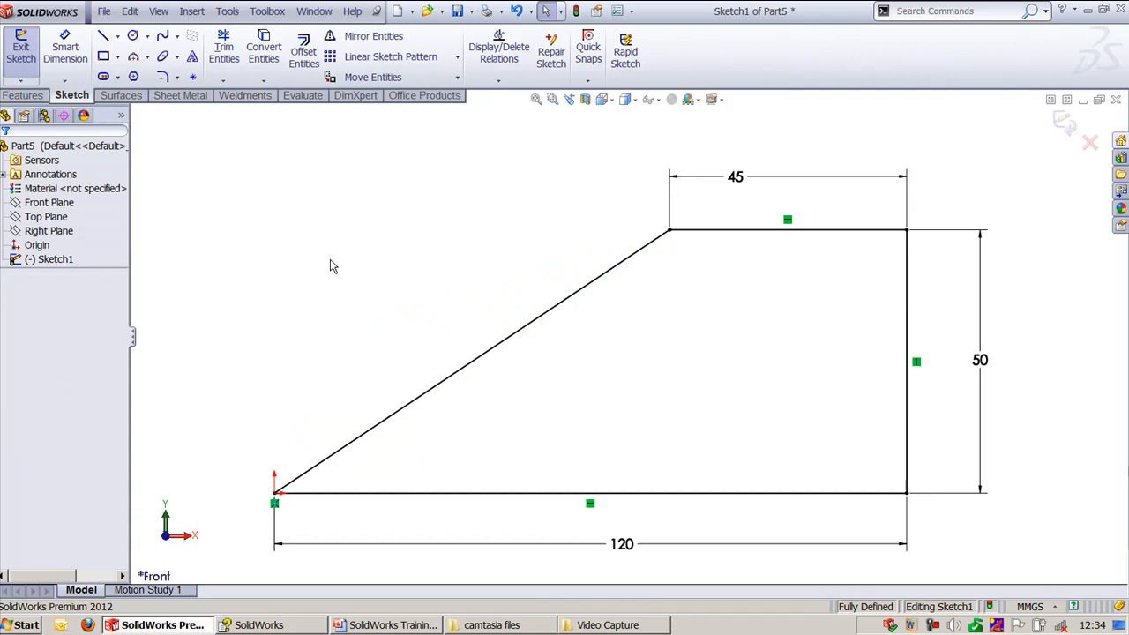
pyautogui.moveTo(276, 491); pyautogui.dragTo(334, 331)
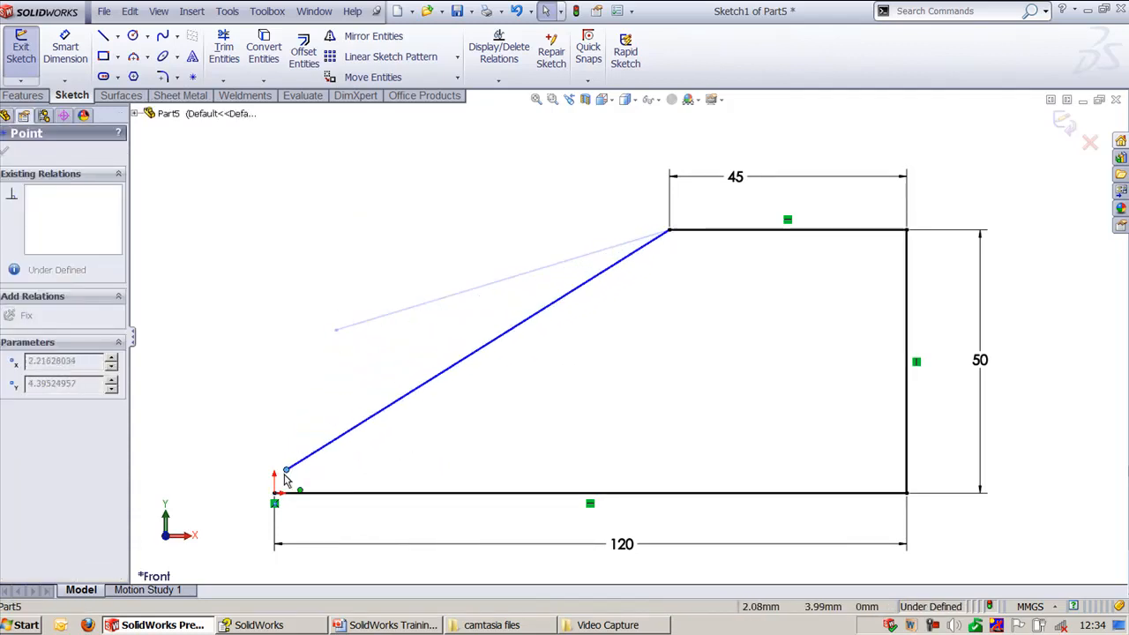
pyautogui.moveTo(286, 468); pyautogui.dragTo(277, 492)
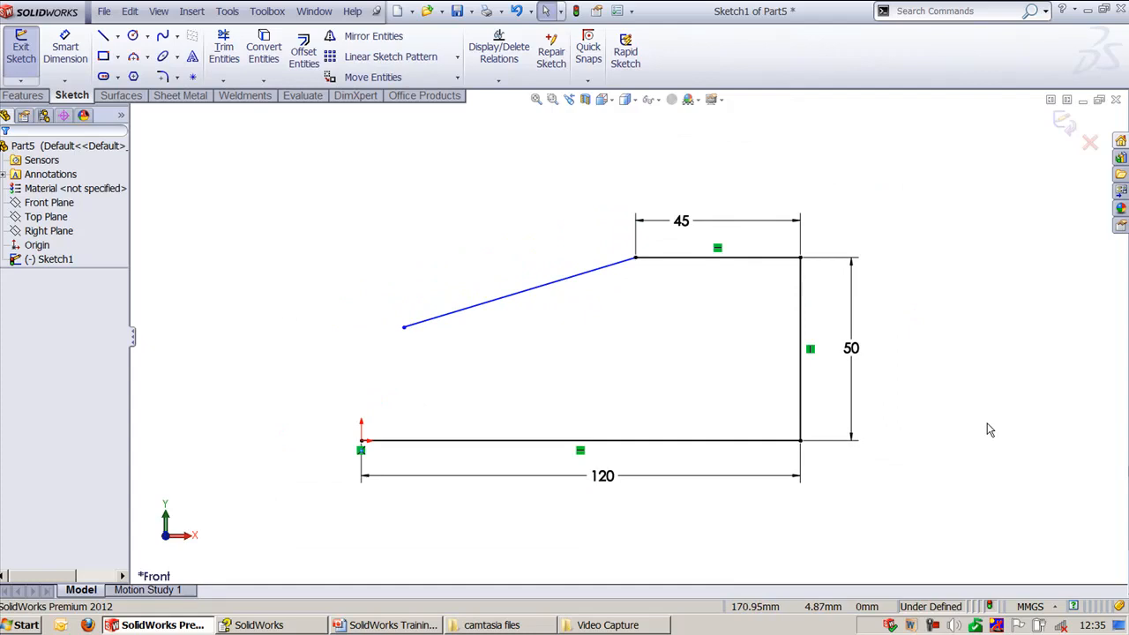
# Step: Dimension Part6's left edges from the centerline at 78.048 and 88.708, then return to the slides
pyautogui.click(314, 11)
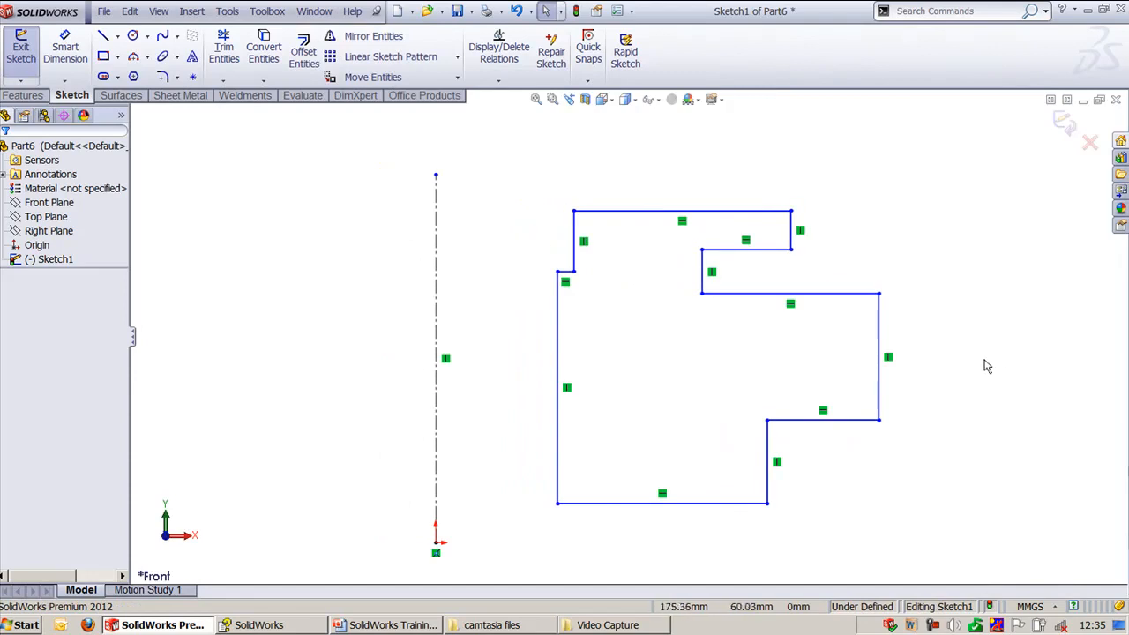
pyautogui.moveTo(1007, 370)
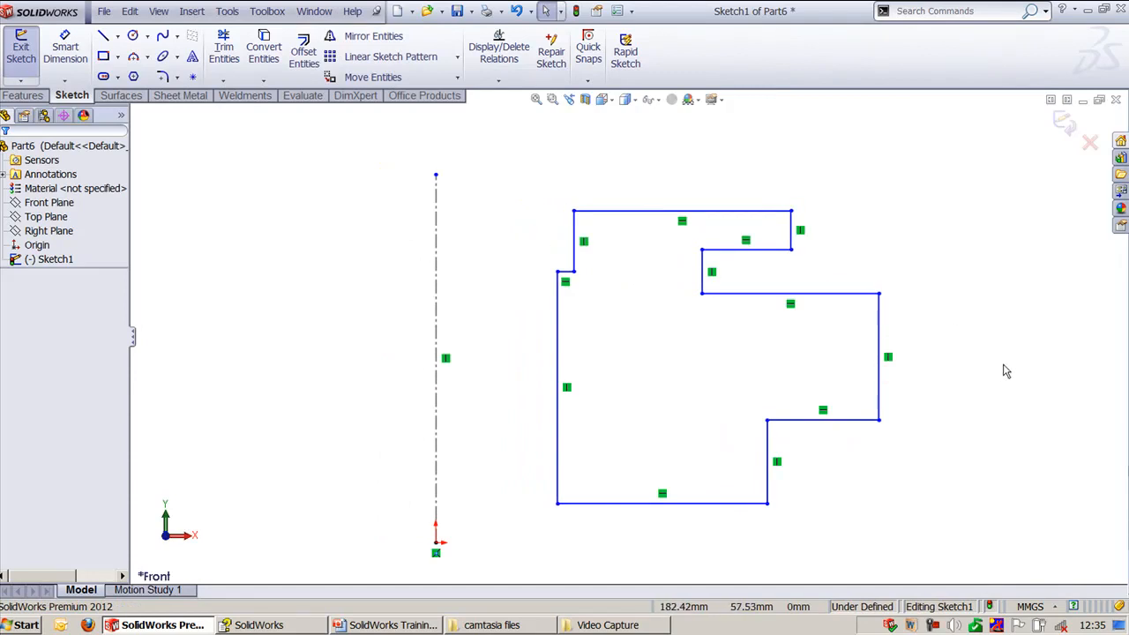
pyautogui.moveTo(1050, 333)
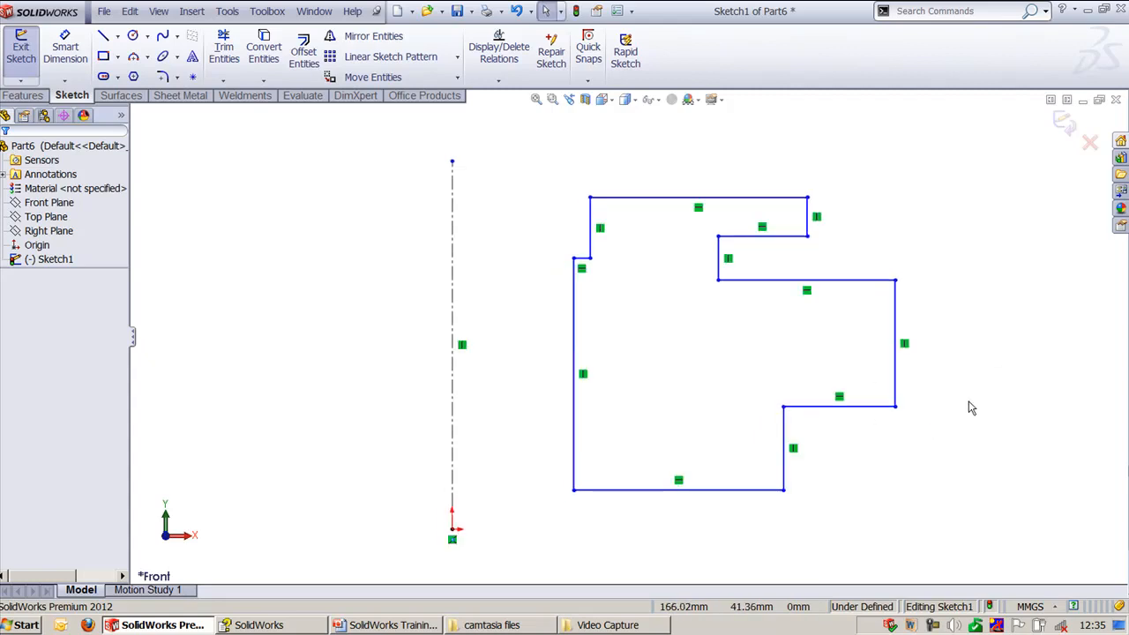
pyautogui.click(65, 47)
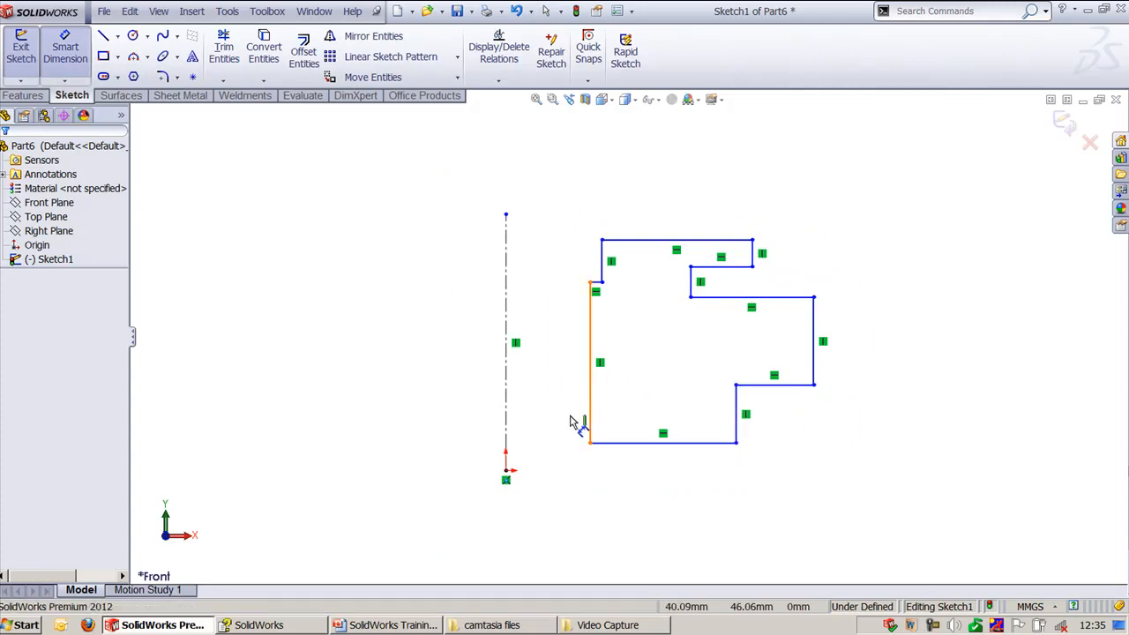
pyautogui.click(589, 361)
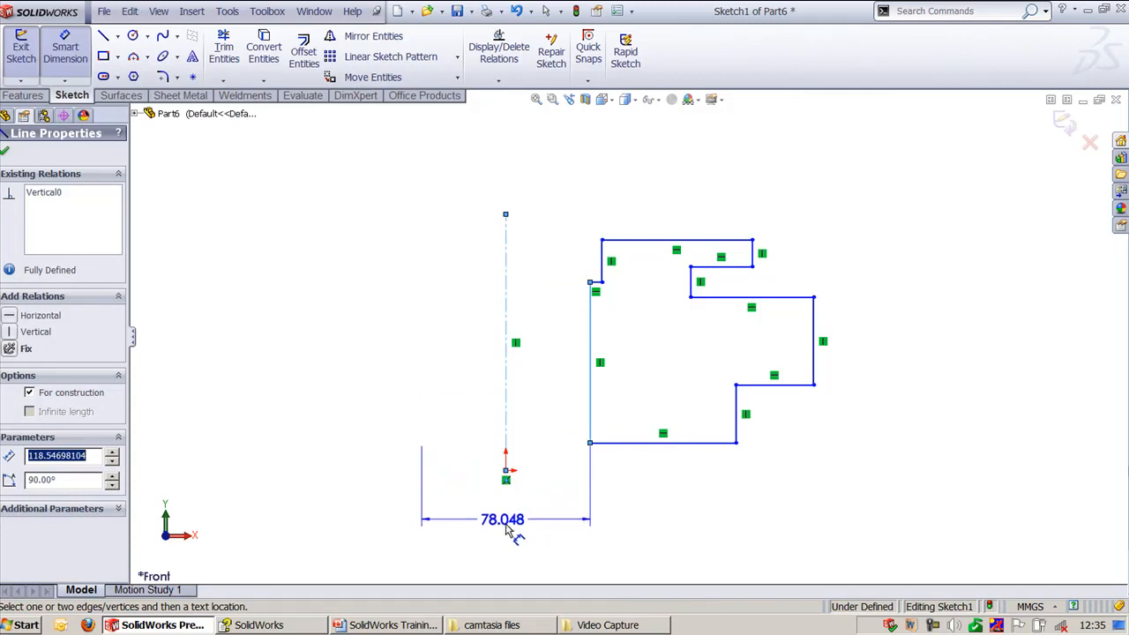
pyautogui.doubleClick(503, 518)
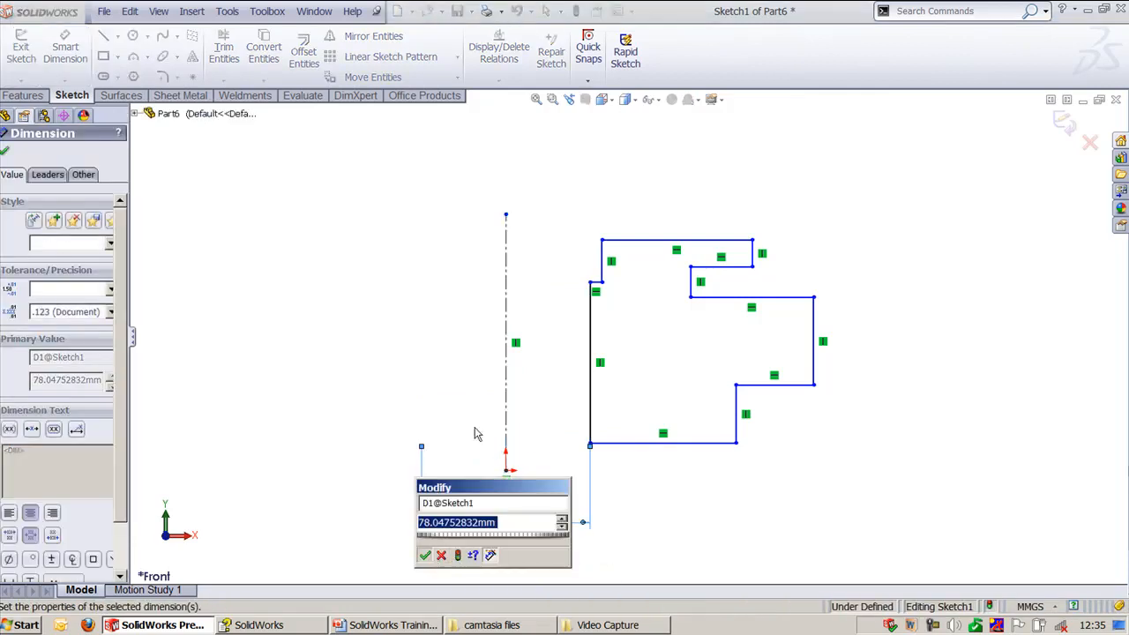
pyautogui.click(424, 554)
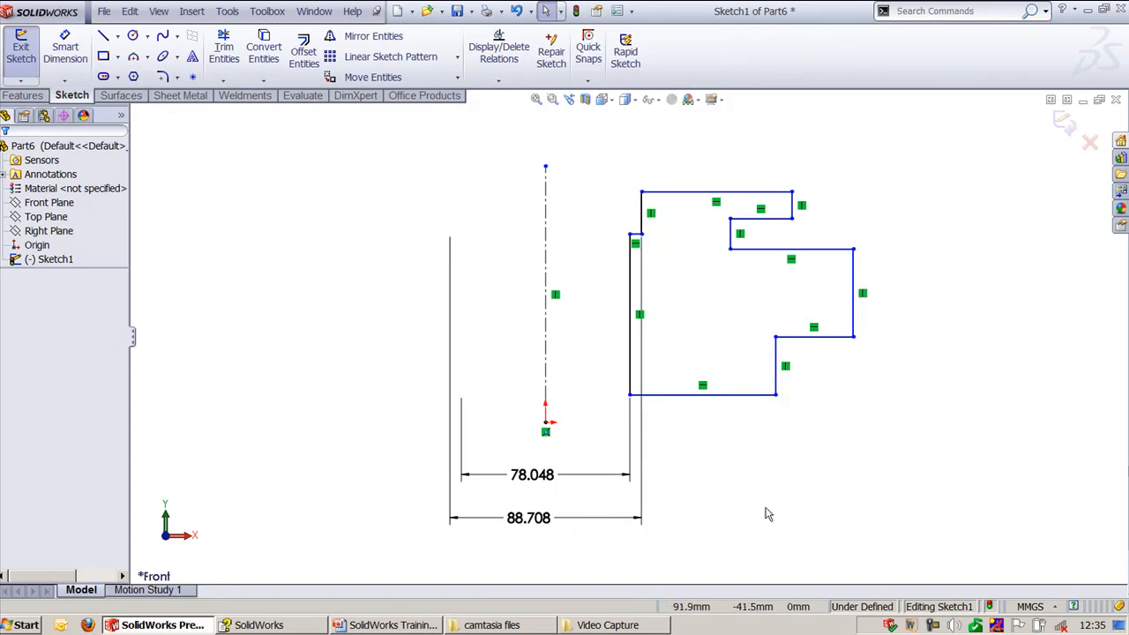
pyautogui.moveTo(754, 522)
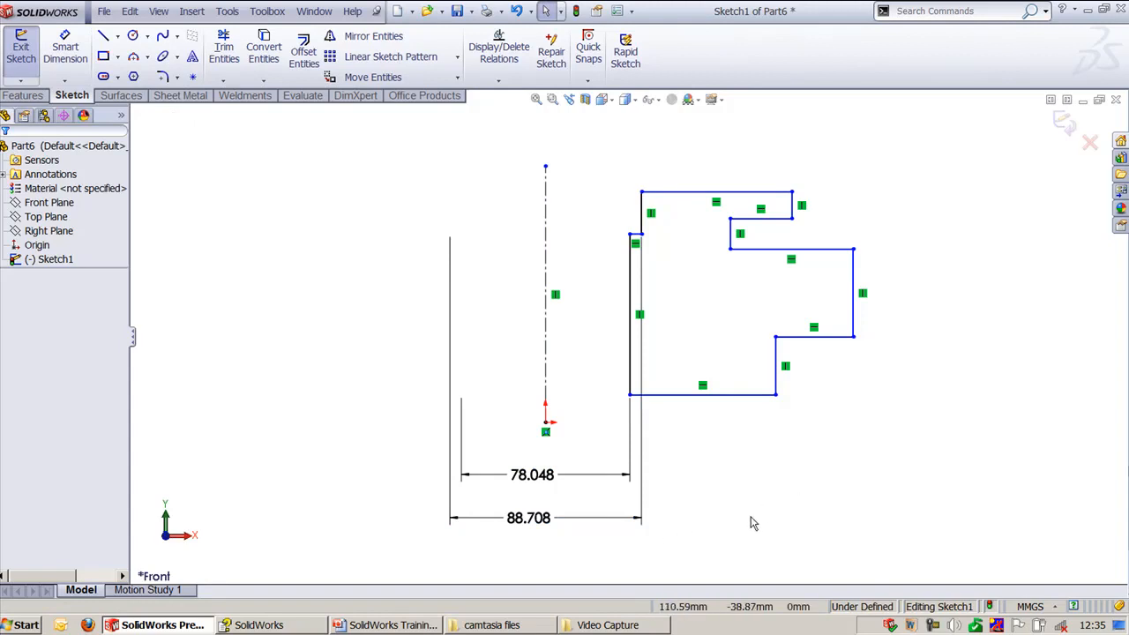
pyautogui.click(384, 625)
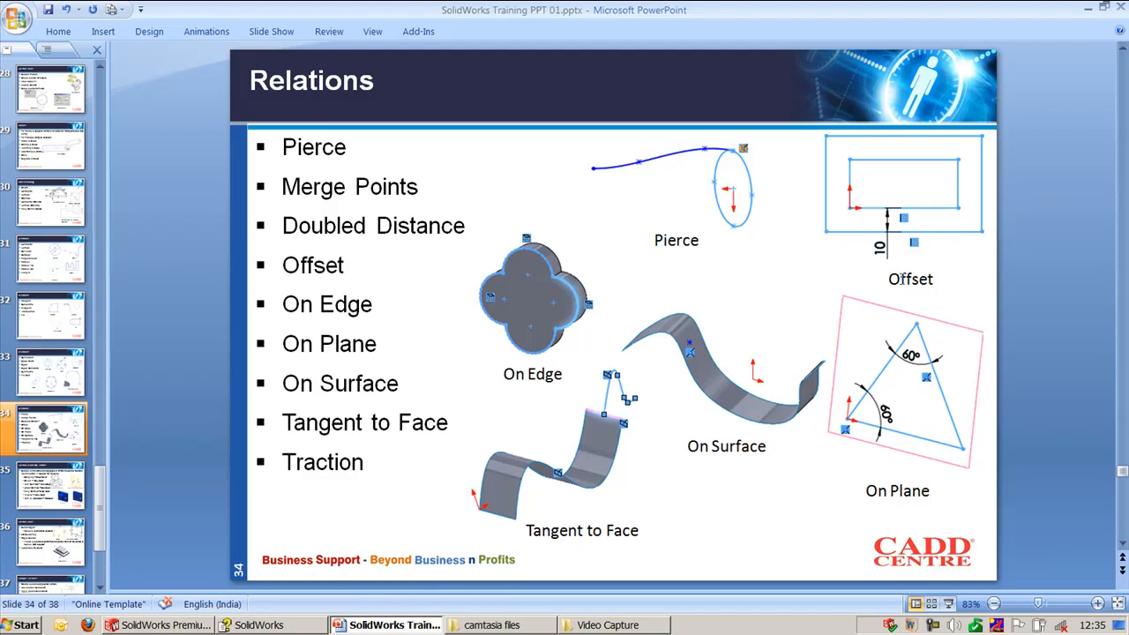
pyautogui.moveTo(1023, 297)
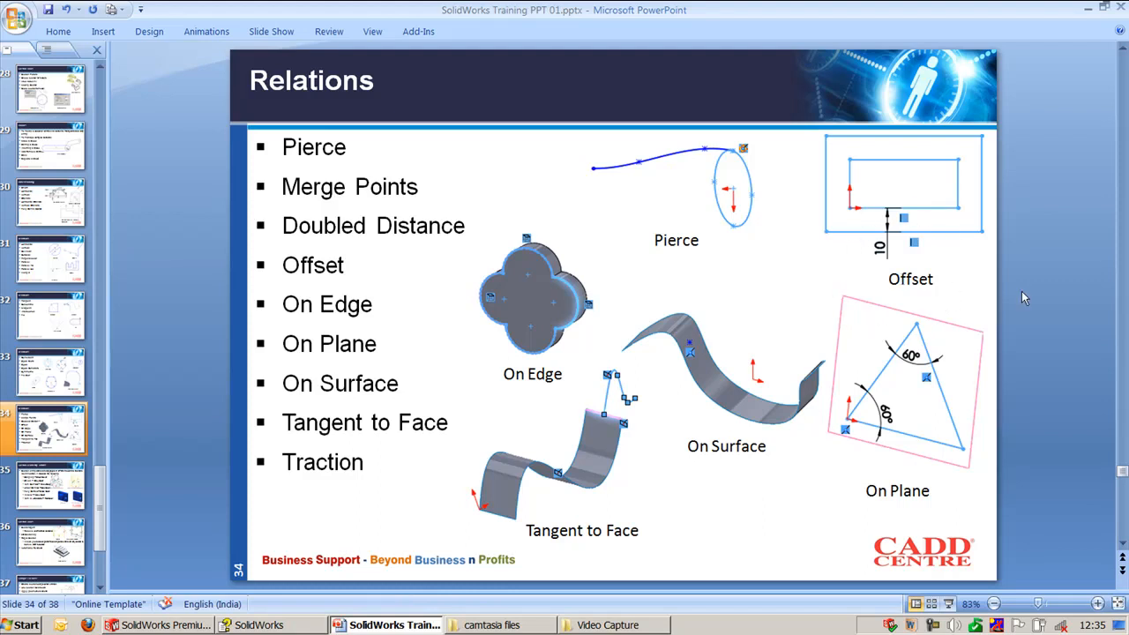
pyautogui.moveTo(948, 234)
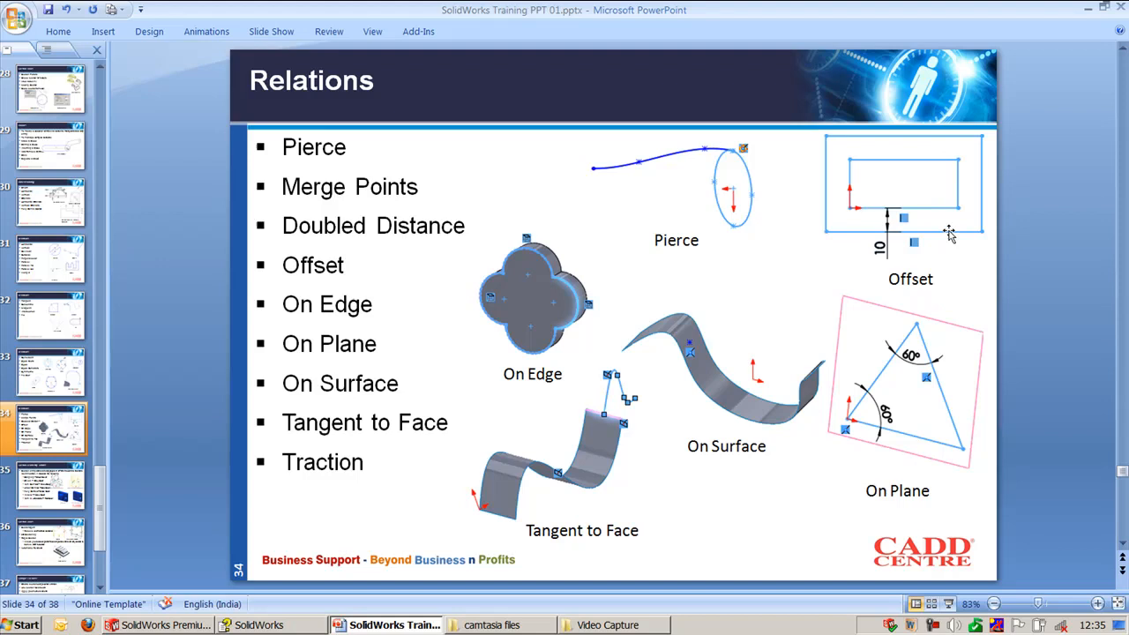
pyautogui.moveTo(1024, 224)
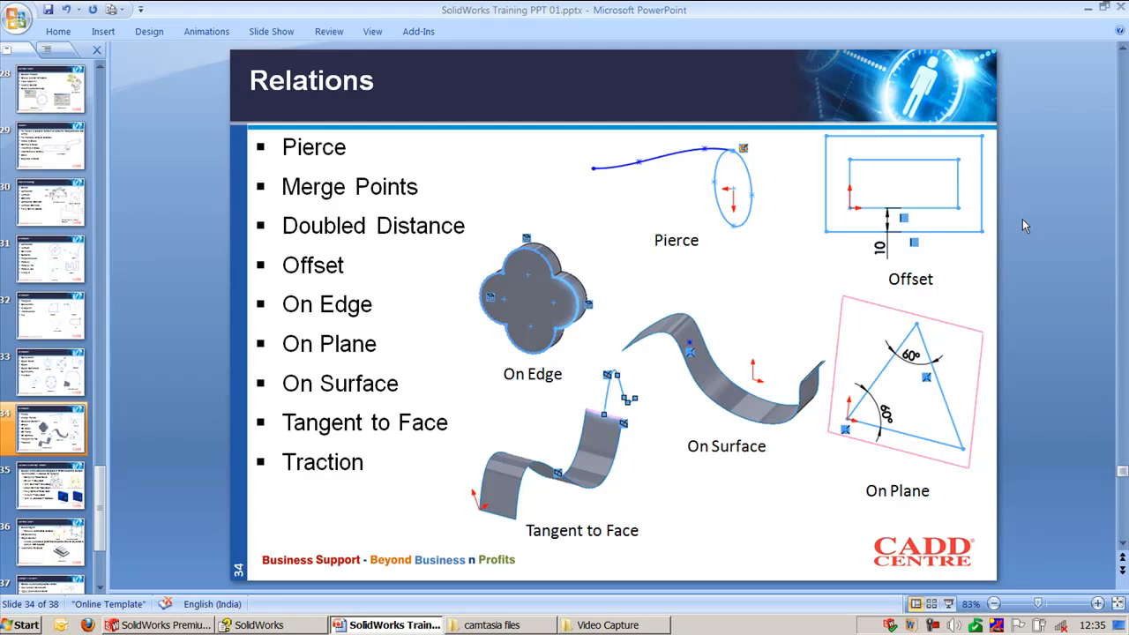
pyautogui.moveTo(908, 221)
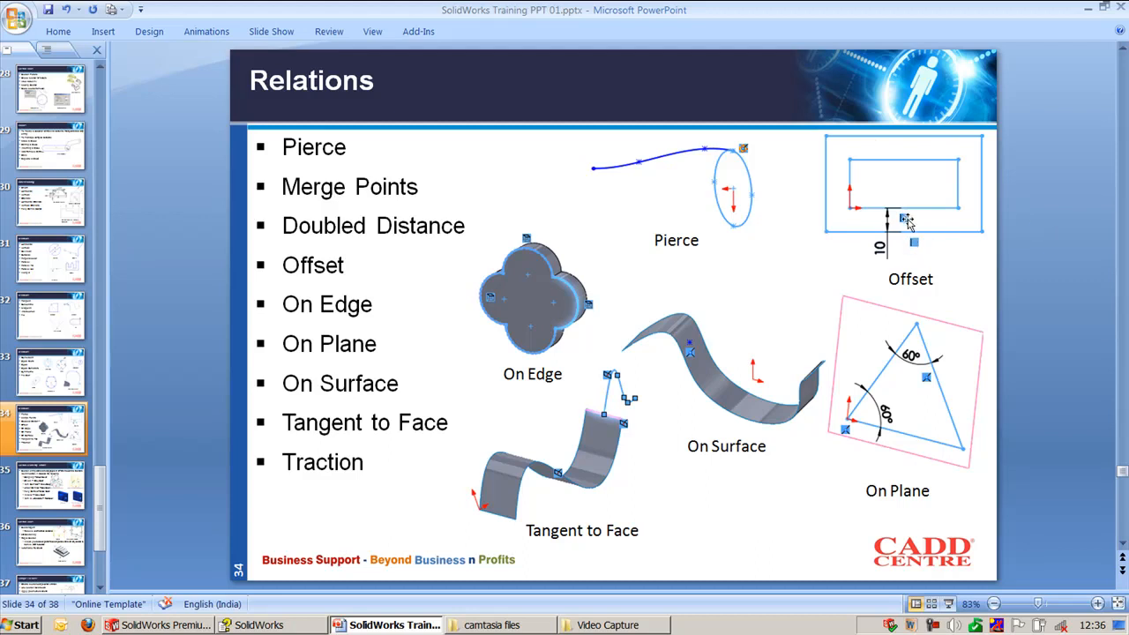
pyautogui.moveTo(899, 212)
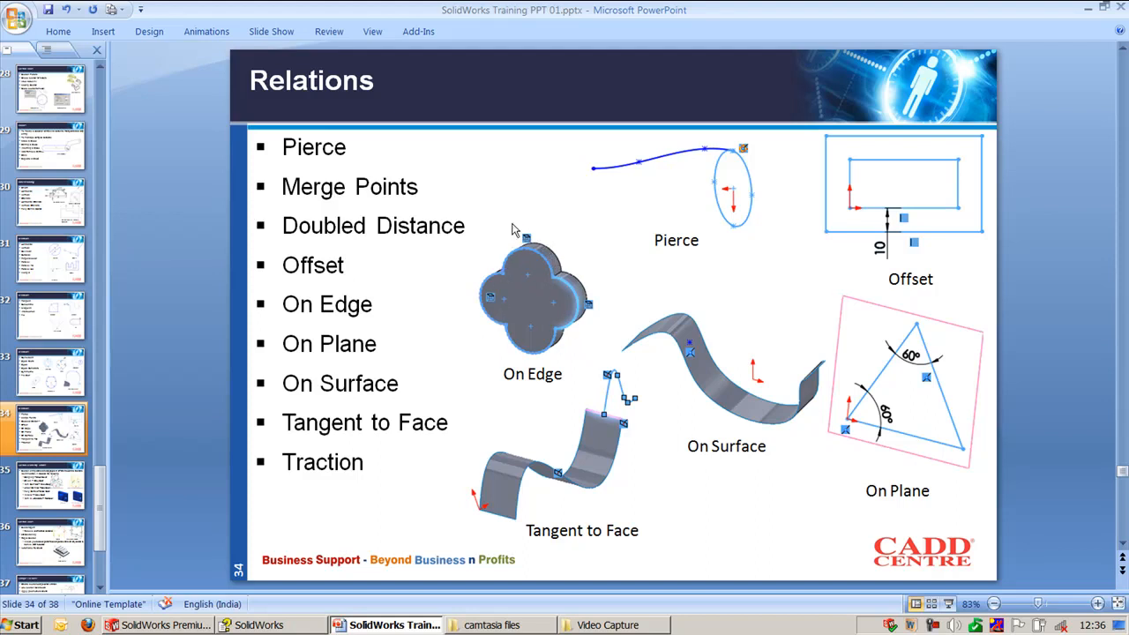
pyautogui.moveTo(529, 247)
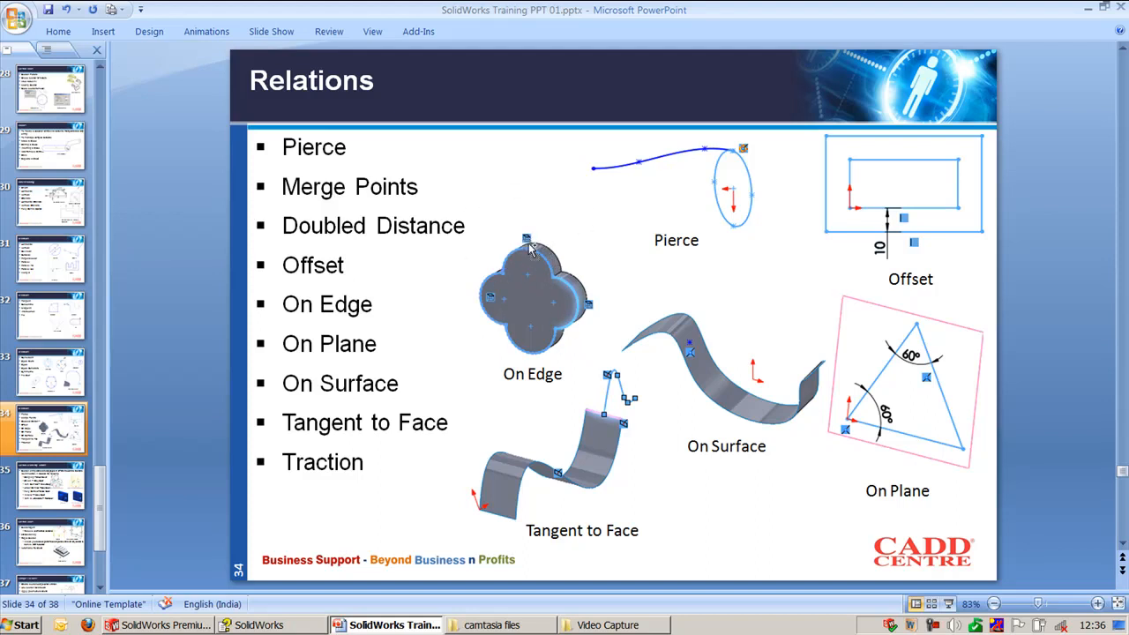
pyautogui.moveTo(860, 410)
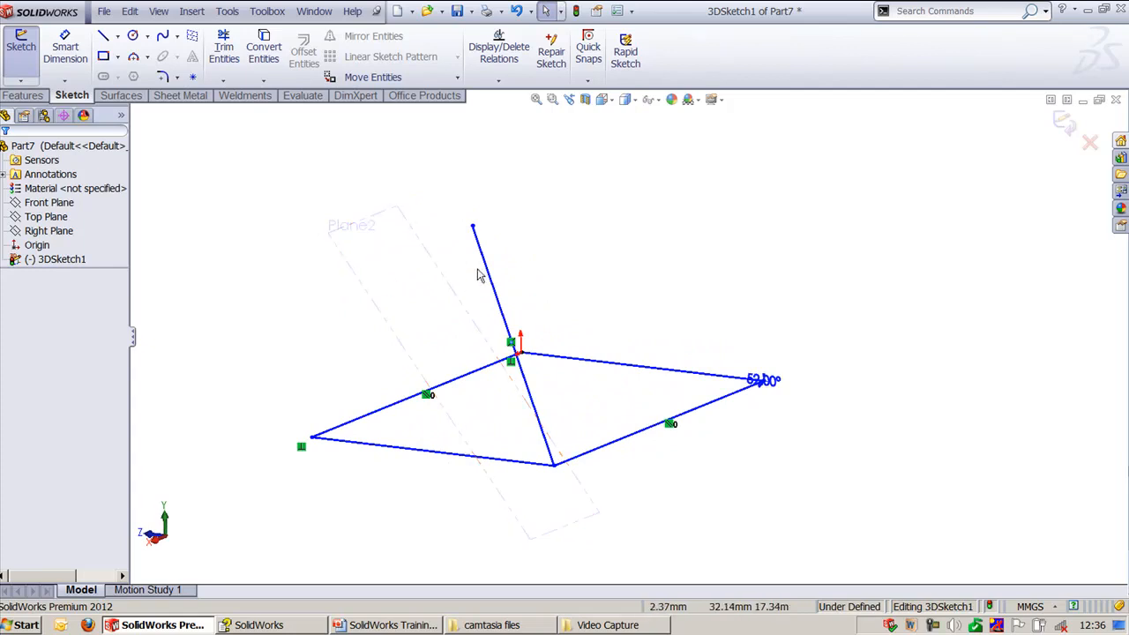
# Step: Exit Part7's 3D sketch and cycle open documents to reach Part8's 3DSketch1
pyautogui.click(494, 291)
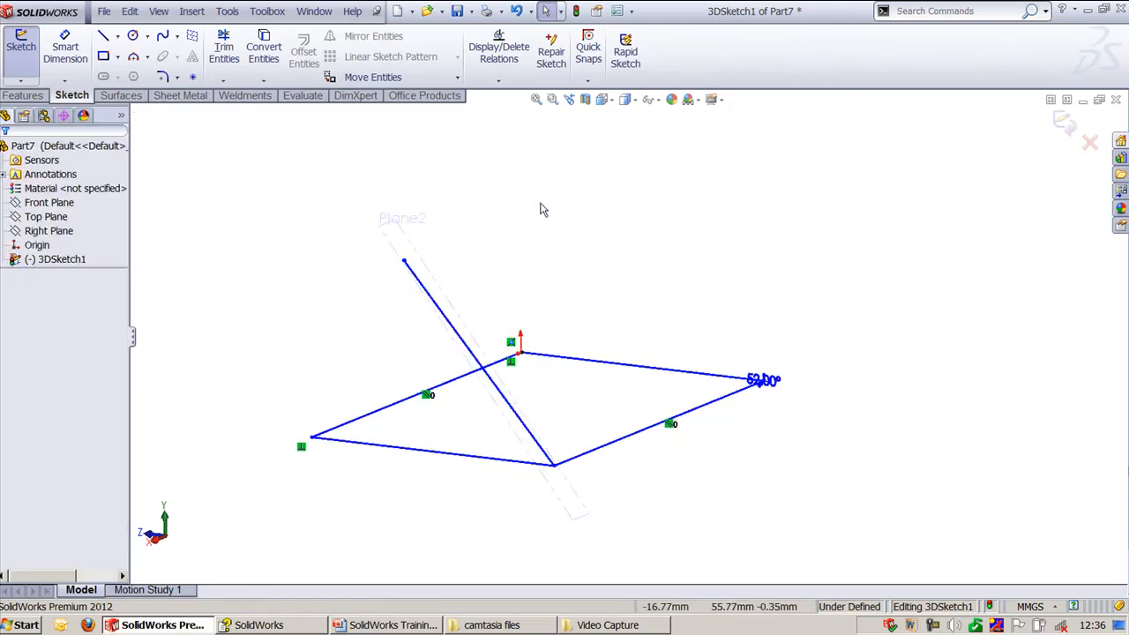
pyautogui.moveTo(1050, 148)
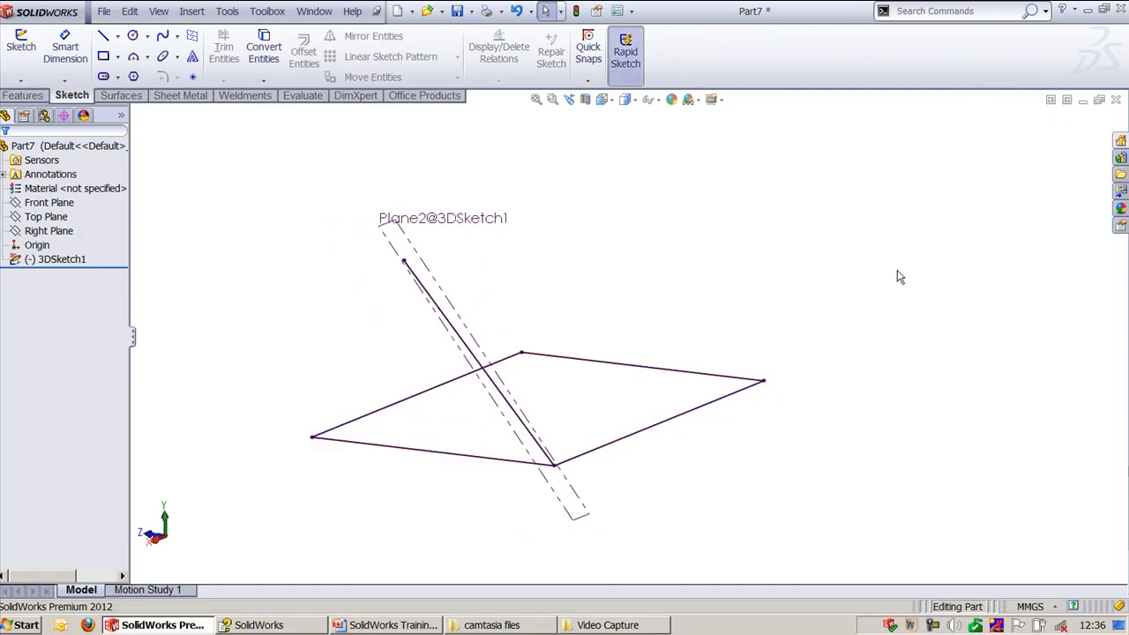
pyautogui.moveTo(906, 275)
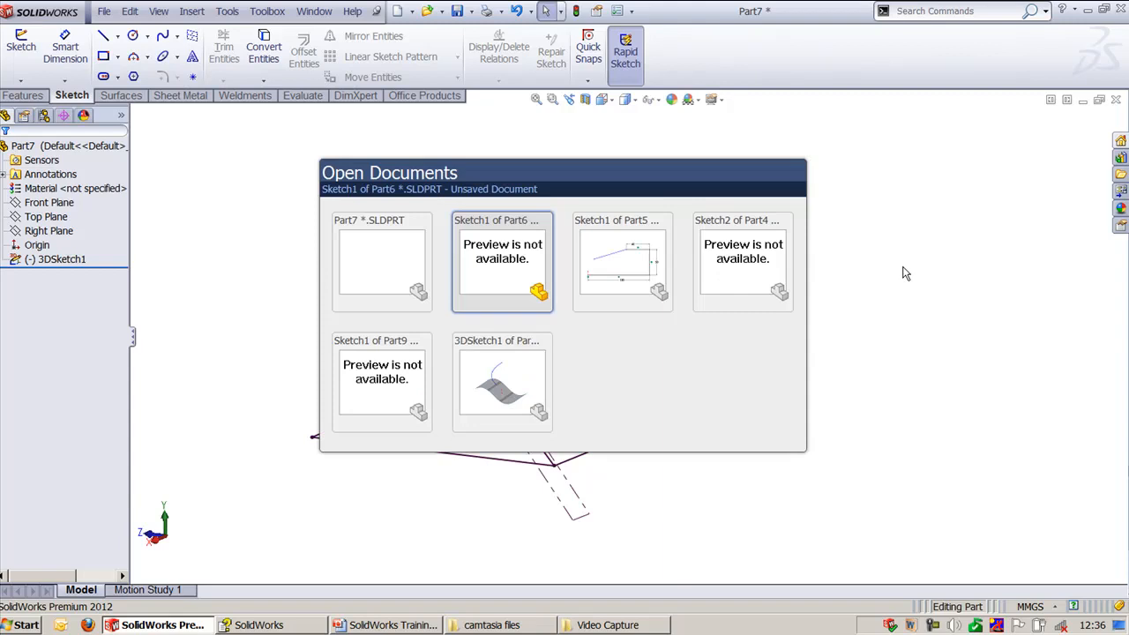
pyautogui.click(314, 11)
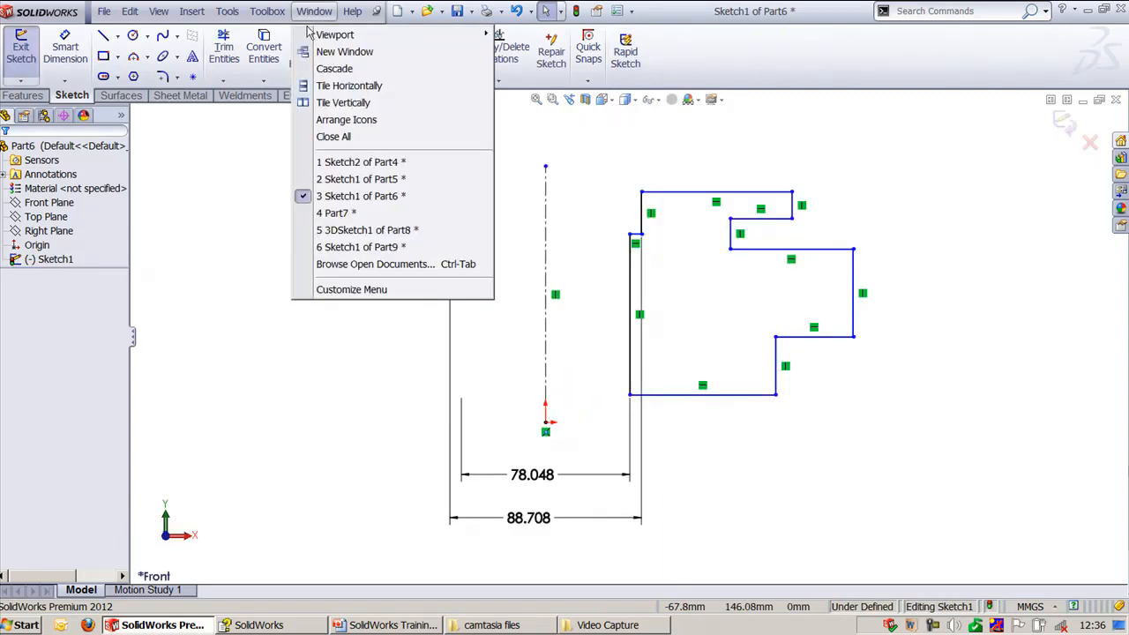
pyautogui.click(361, 246)
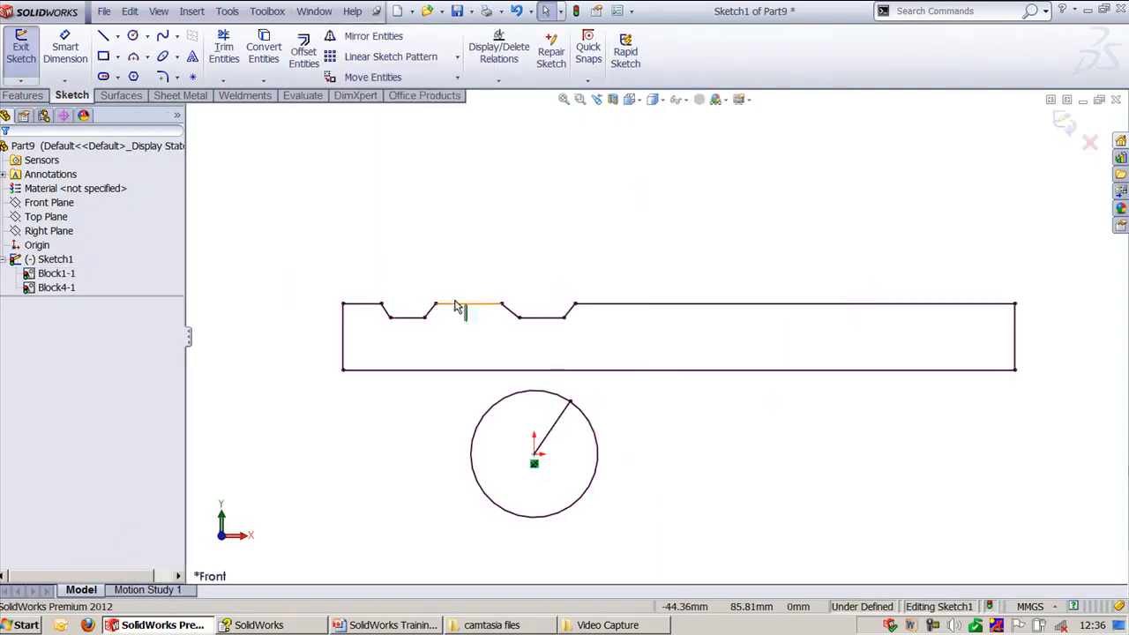
pyautogui.click(314, 10)
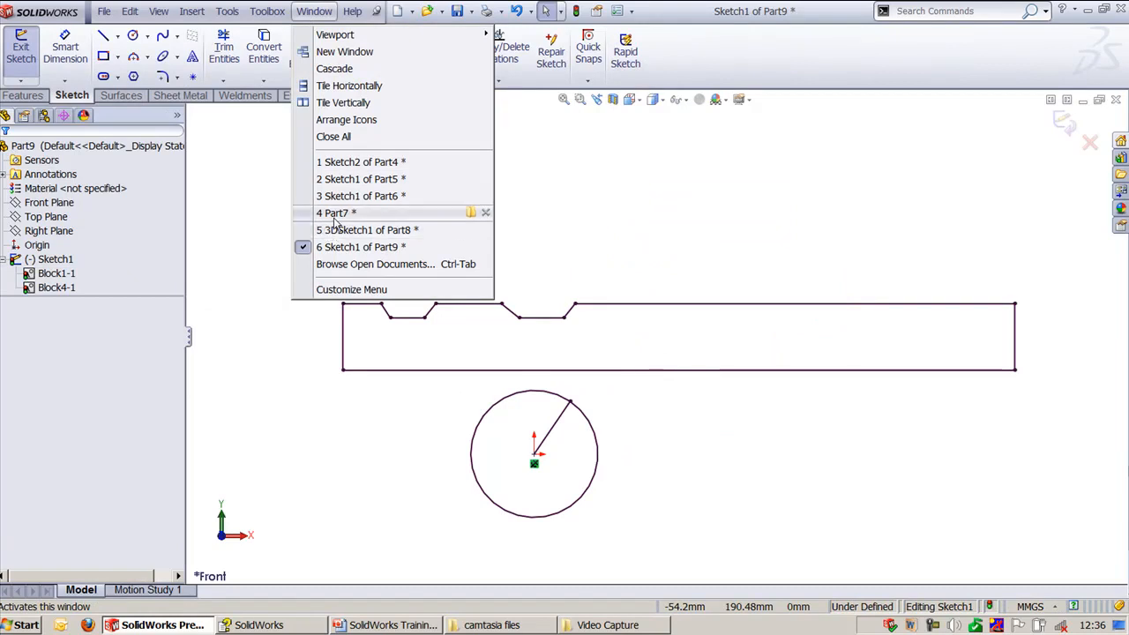
pyautogui.click(334, 213)
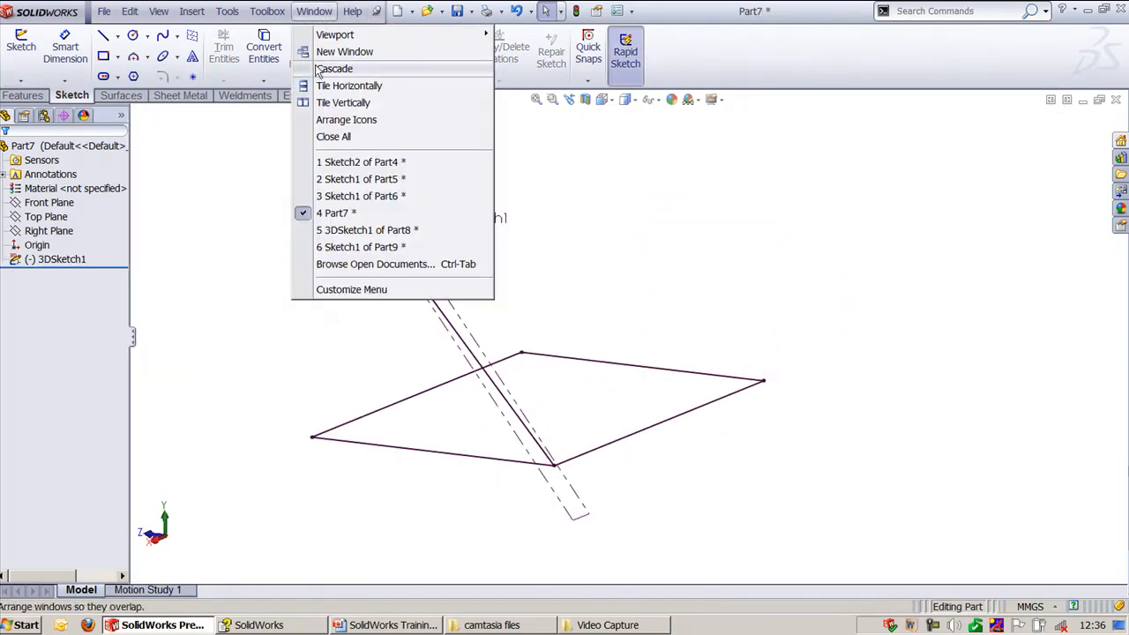
pyautogui.click(362, 247)
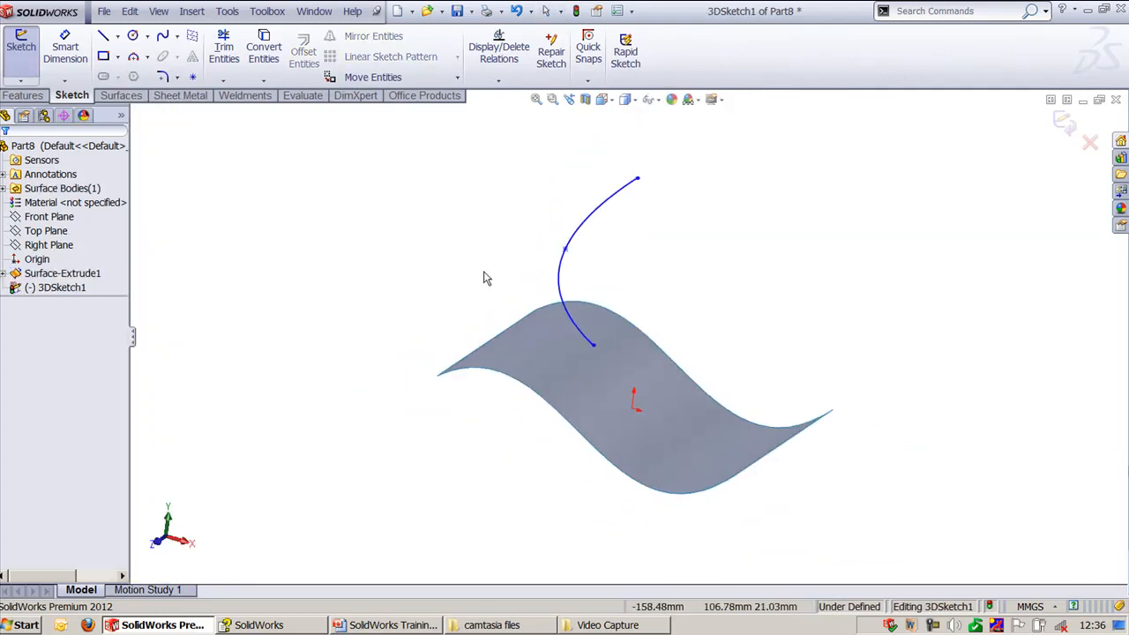
# Step: Put the spline's lower endpoint on the wavy surface and slide it along the surface
pyautogui.click(593, 346)
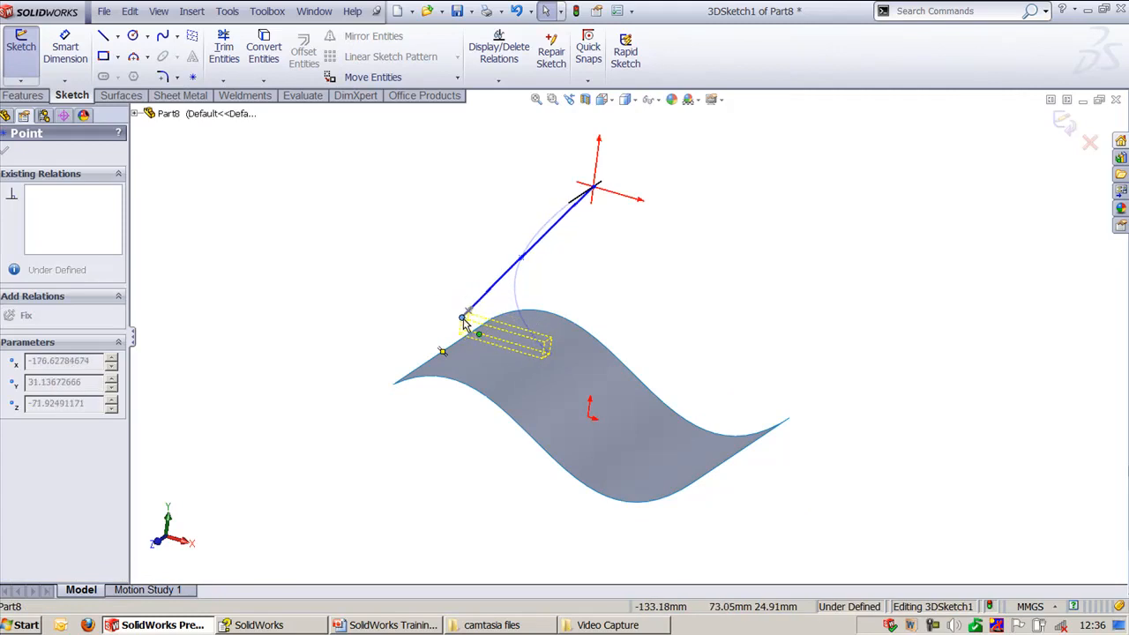
pyautogui.moveTo(472, 326); pyautogui.dragTo(573, 371)
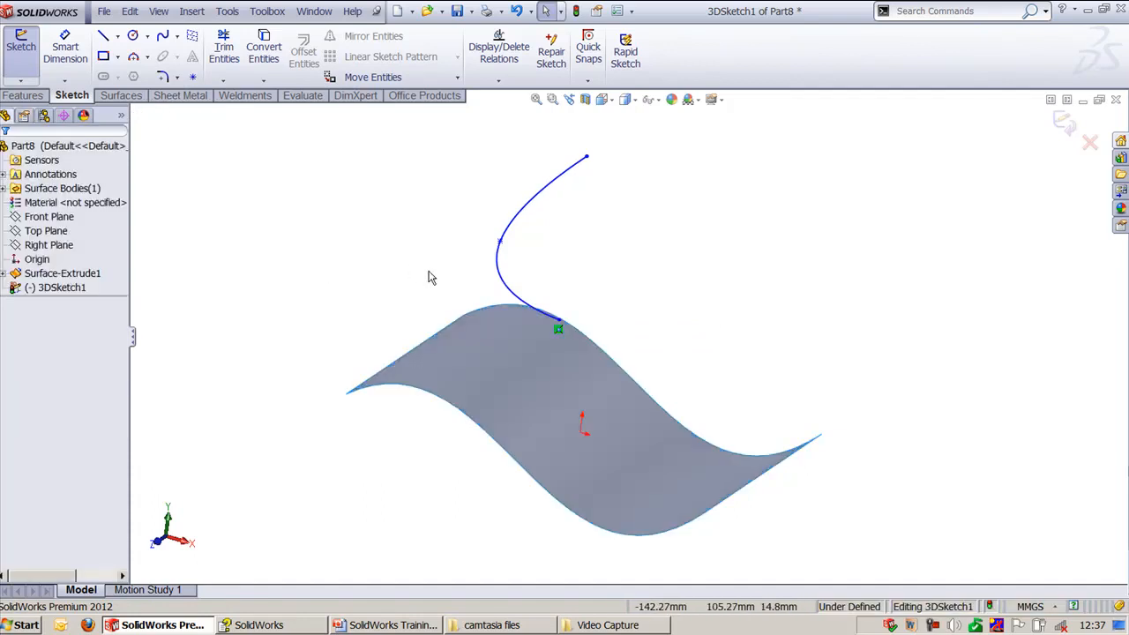
pyautogui.moveTo(432, 277); pyautogui.dragTo(643, 309)
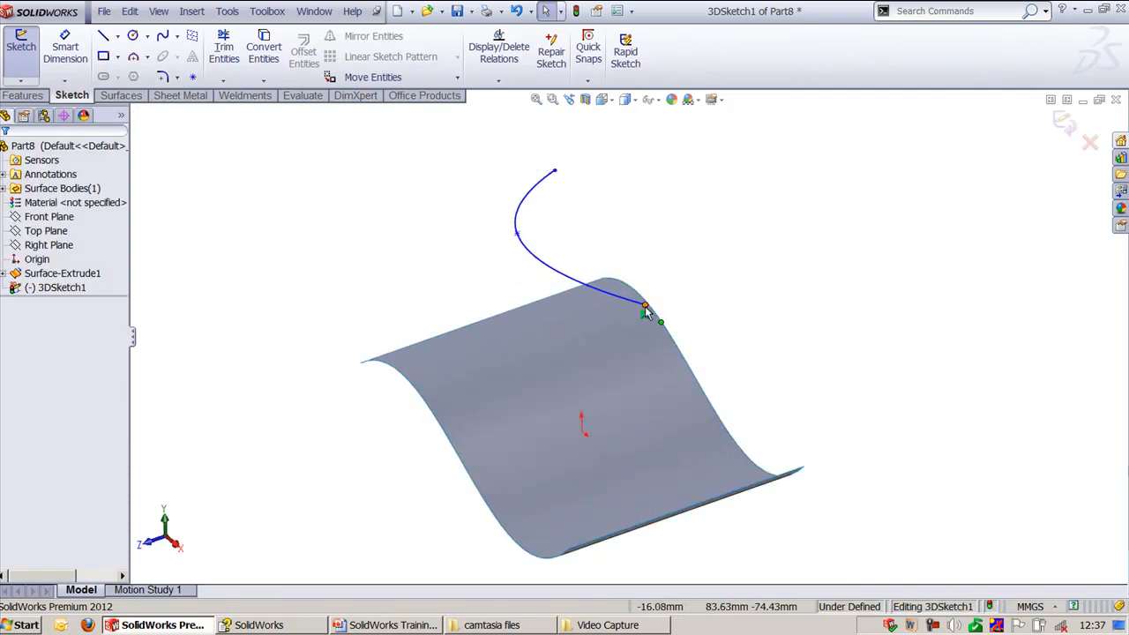
pyautogui.moveTo(645, 306); pyautogui.dragTo(580, 333)
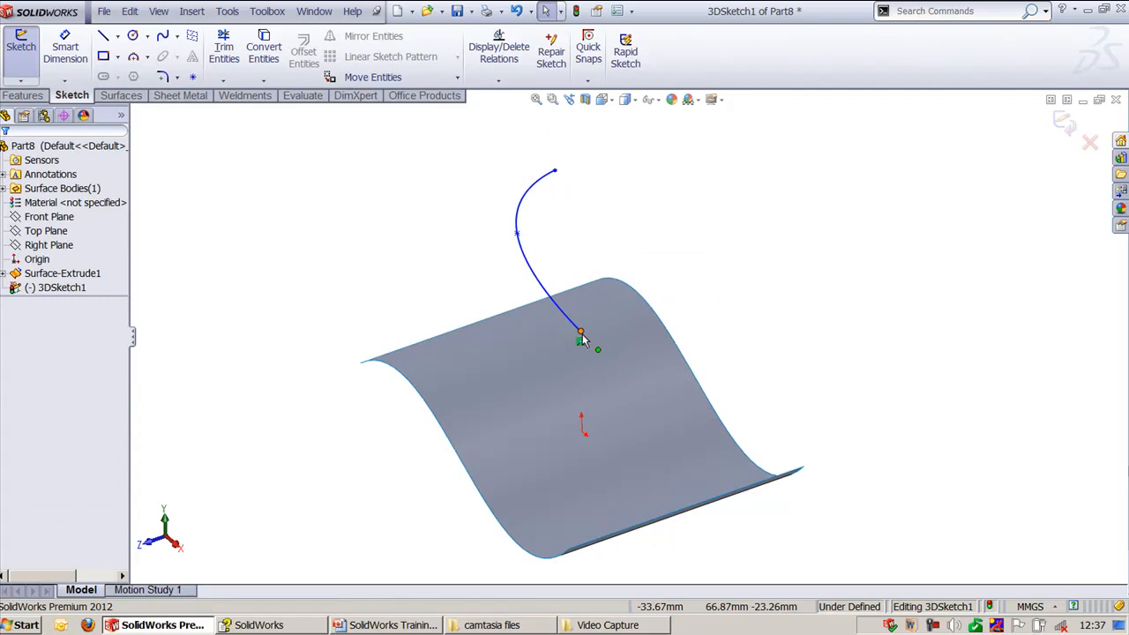
pyautogui.moveTo(580, 333); pyautogui.dragTo(518, 365)
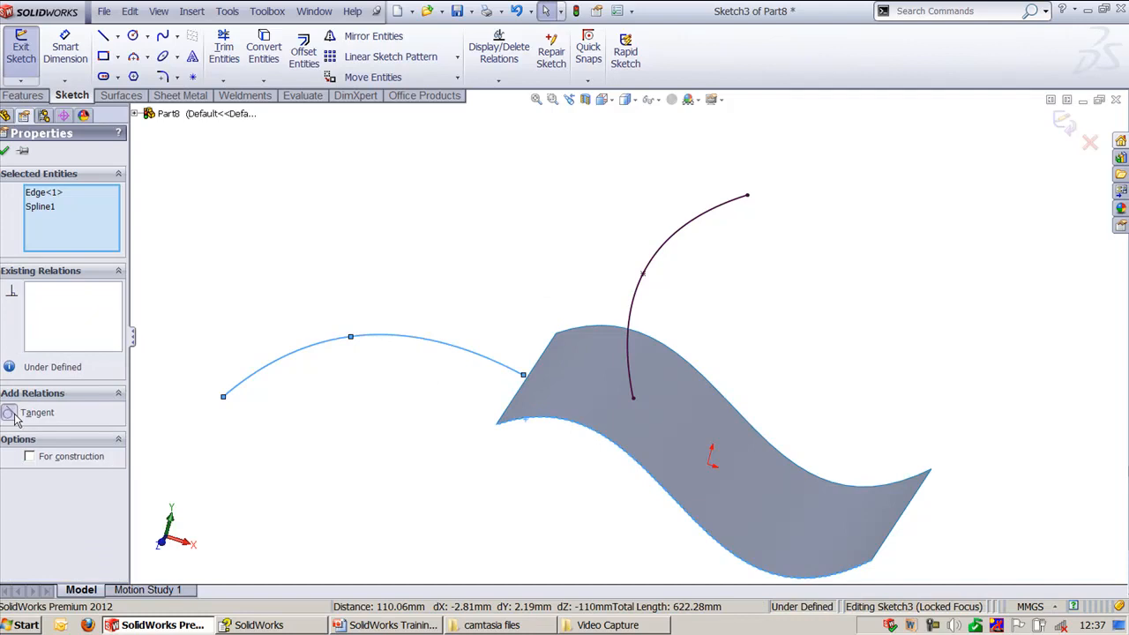
# Step: Make Sketch3's Spline1 tangent to the surface's Edge<1>
pyautogui.click(10, 412)
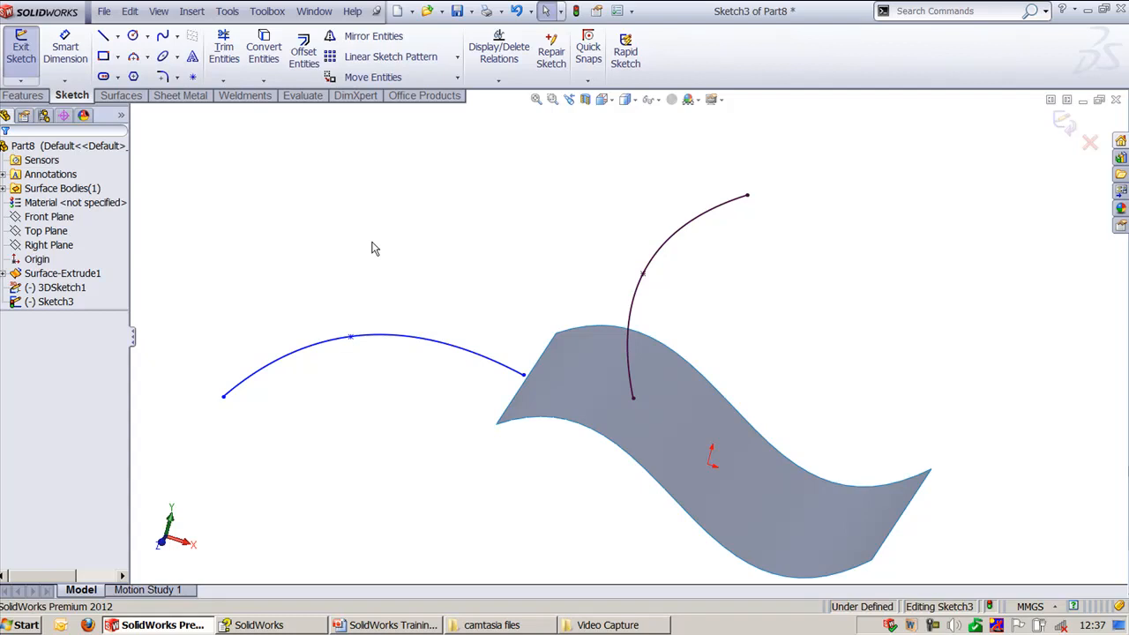
pyautogui.click(314, 11)
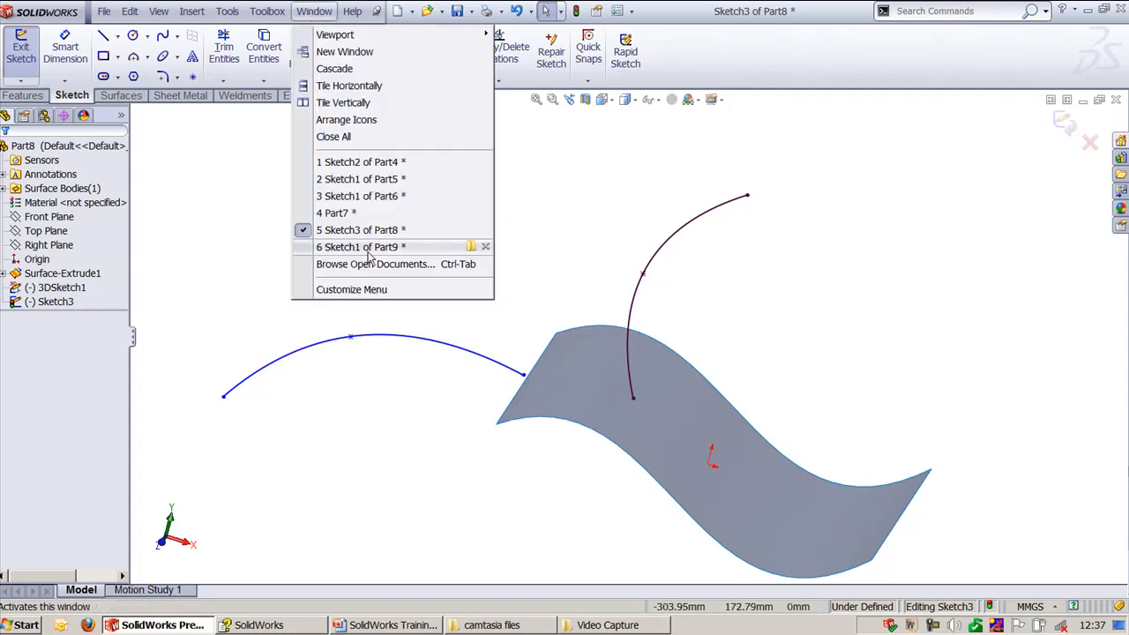
# Step: Open Sketch1 of Part9 from the Window menu
pyautogui.click(357, 246)
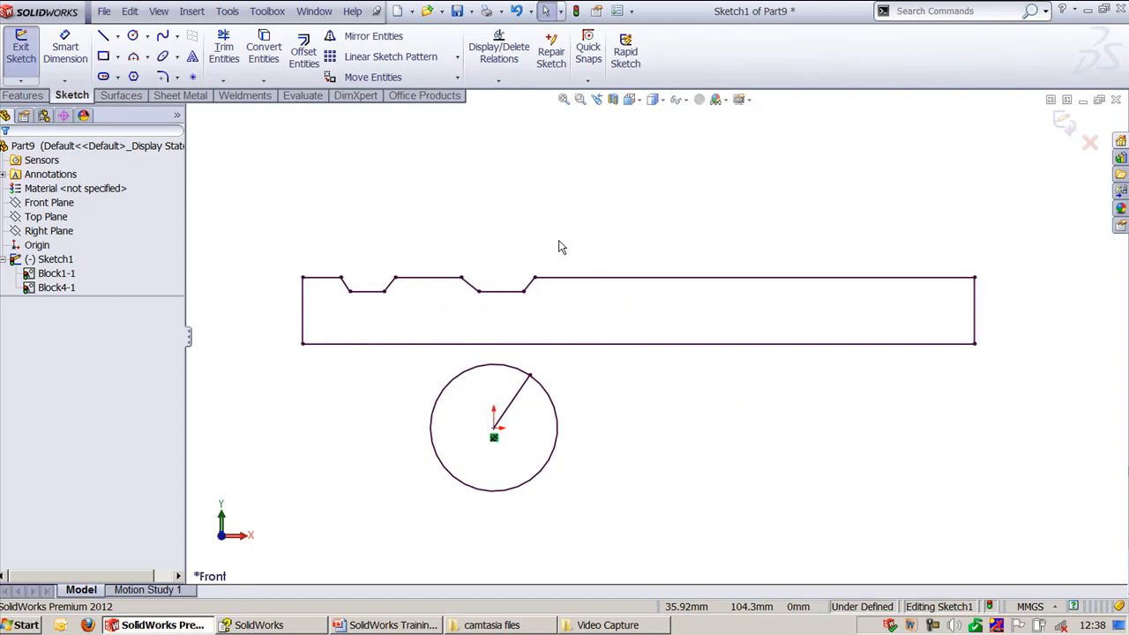
pyautogui.moveTo(567, 243)
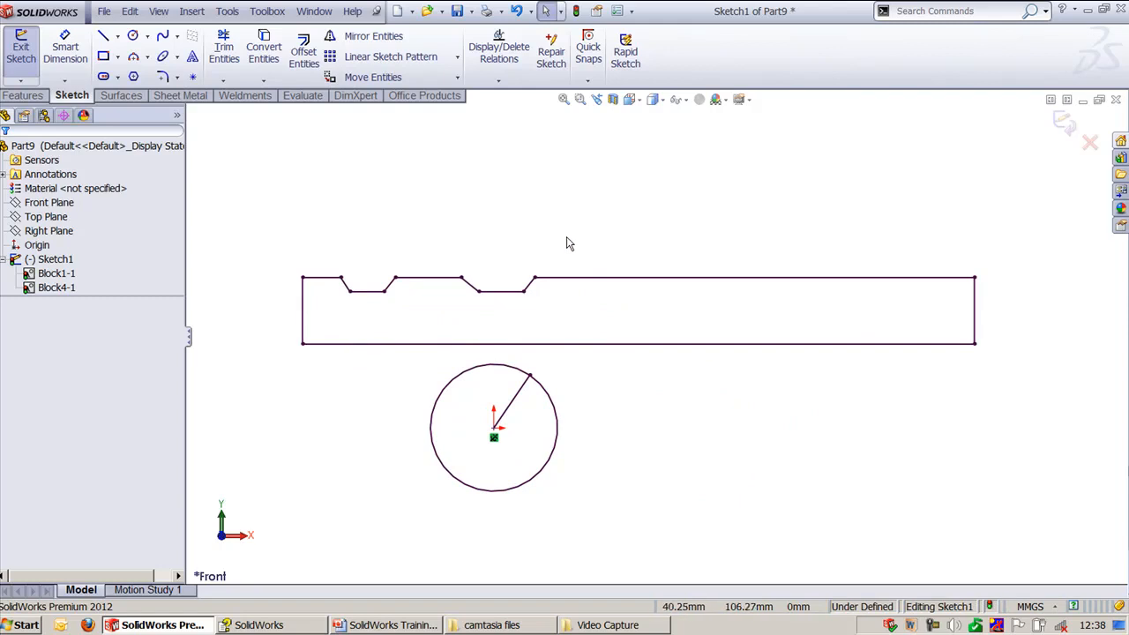
pyautogui.moveTo(572, 245)
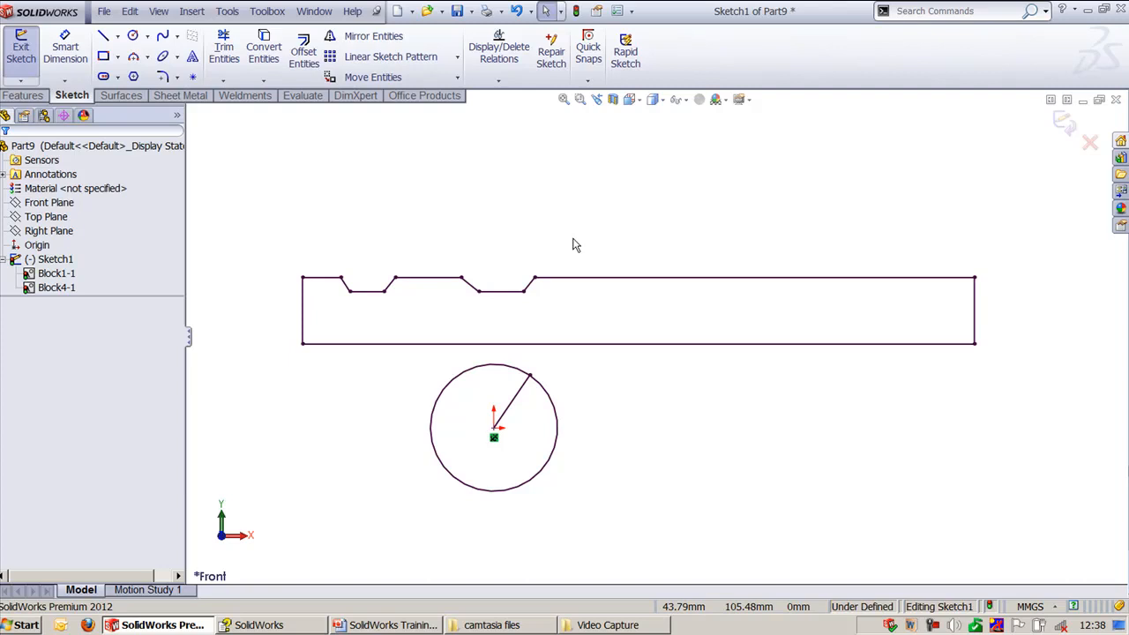
pyautogui.moveTo(576, 246)
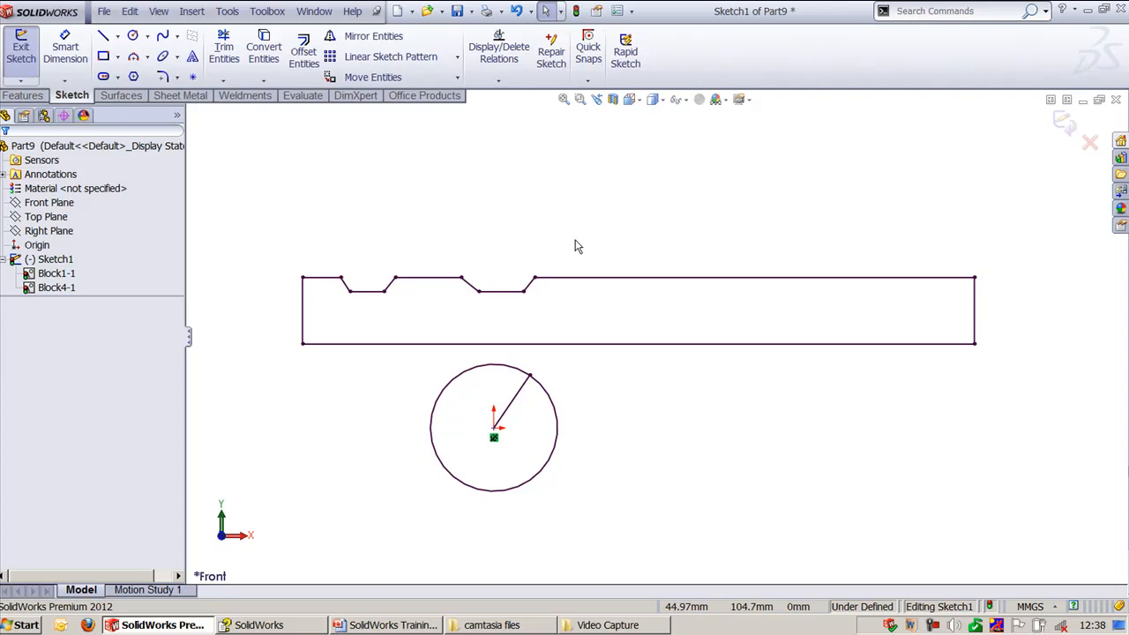
pyautogui.moveTo(580, 247)
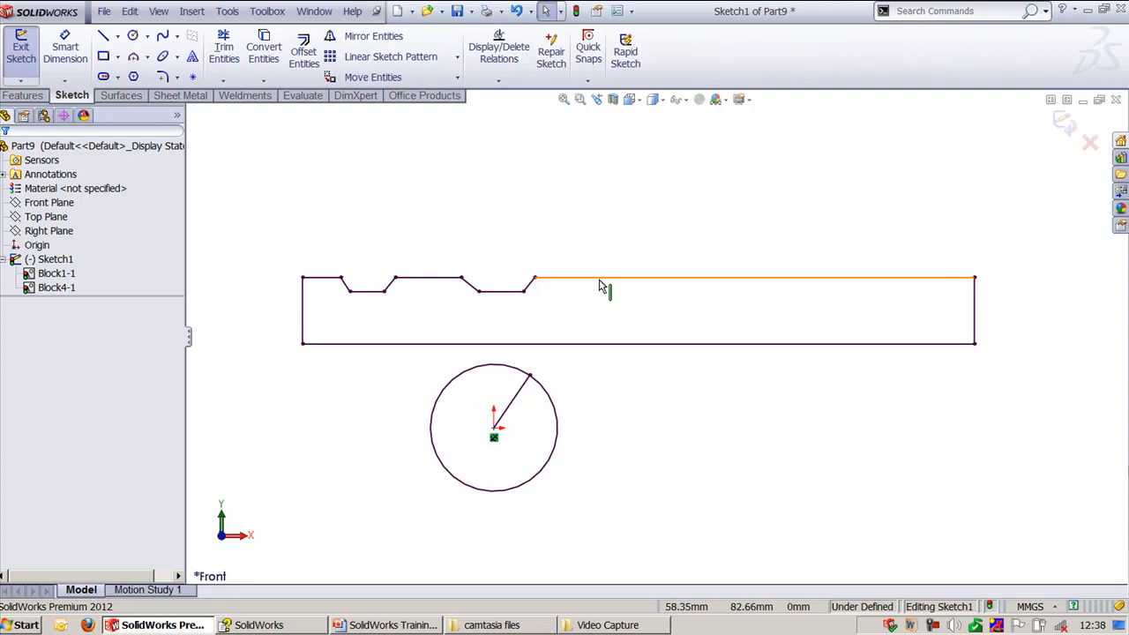
# Step: Add a traction relation between bar edge and circle, keeping Block4 horizontal and Block1 fixed
pyautogui.click(749, 279)
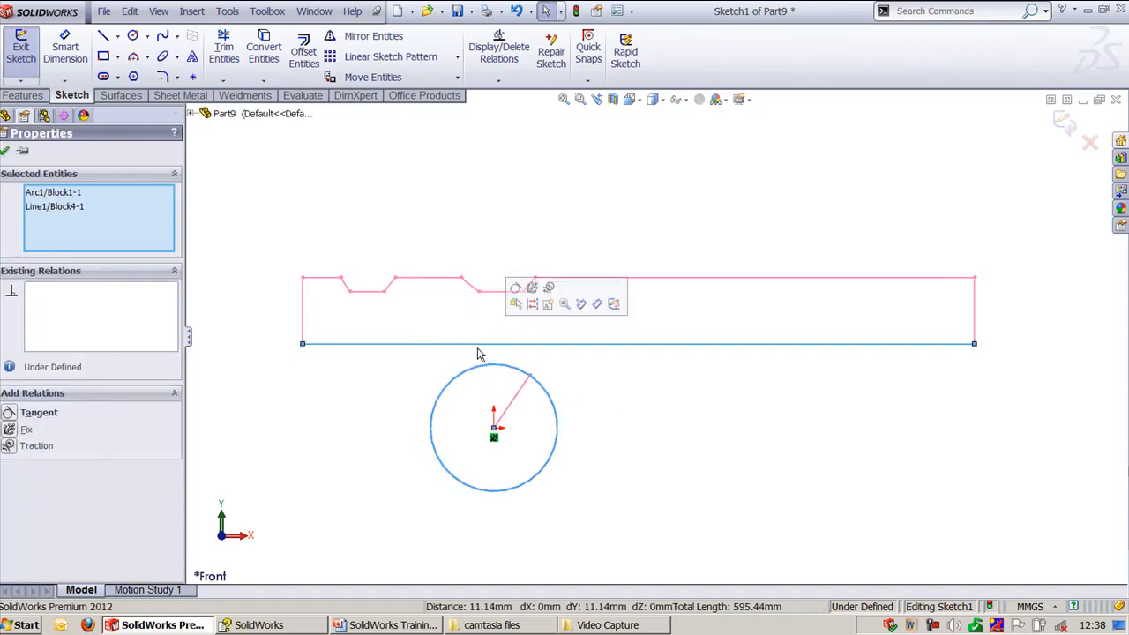
pyautogui.moveTo(548, 288)
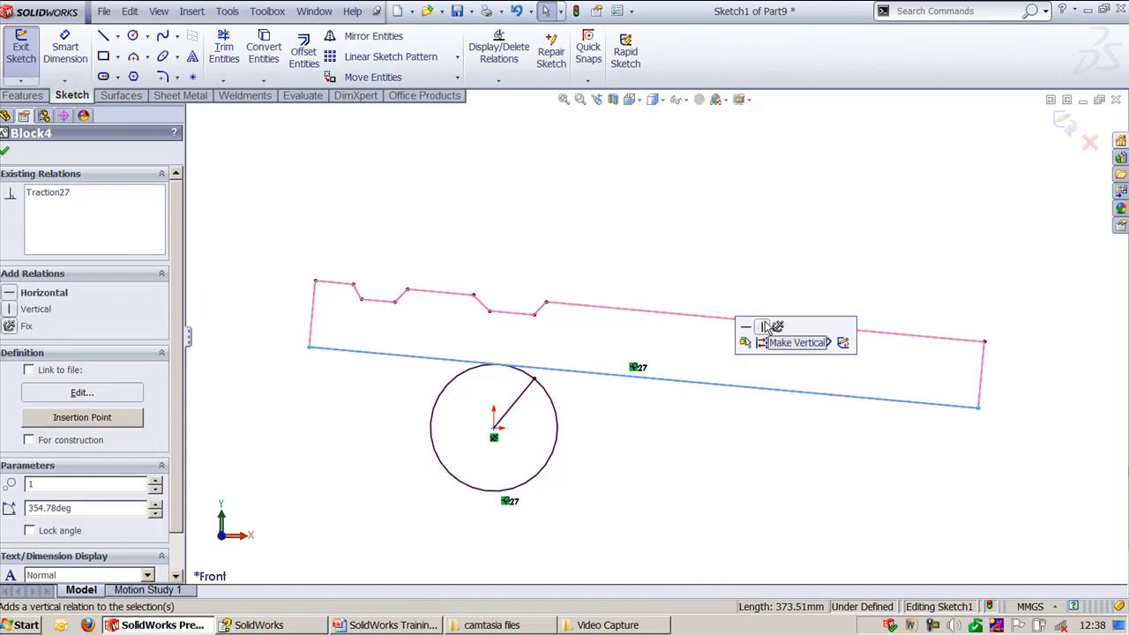
pyautogui.click(796, 342)
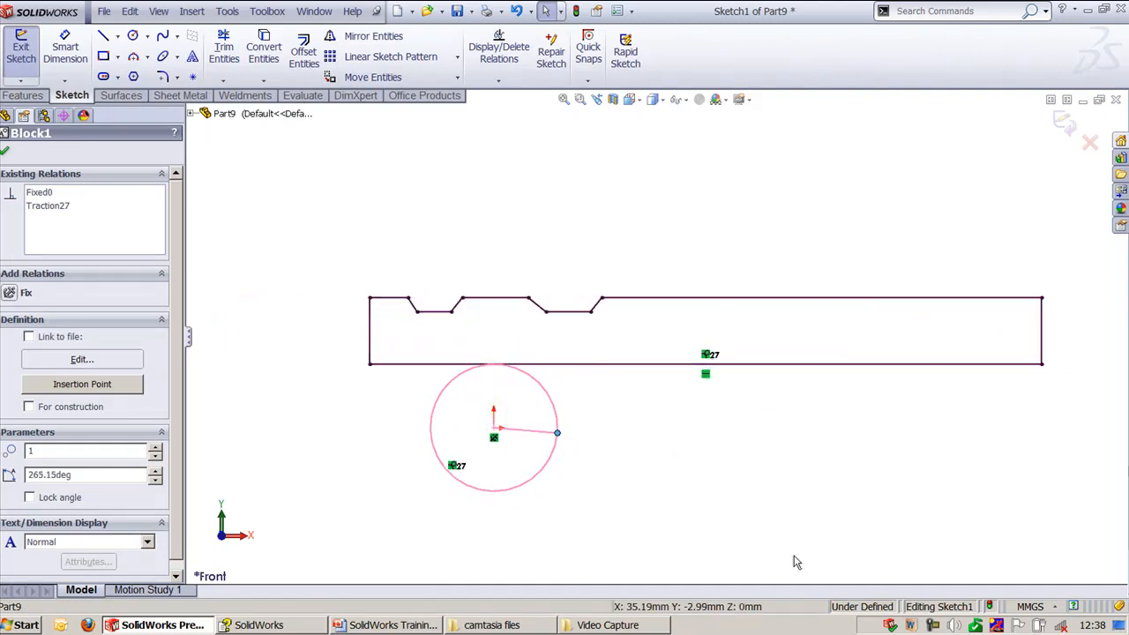
pyautogui.moveTo(1113, 567)
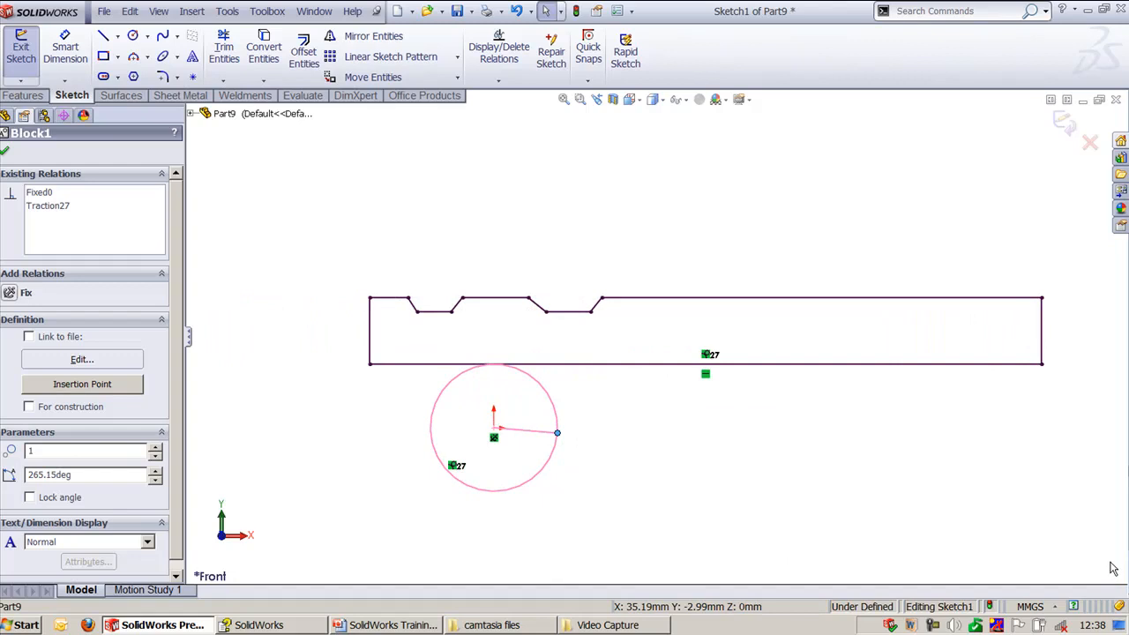